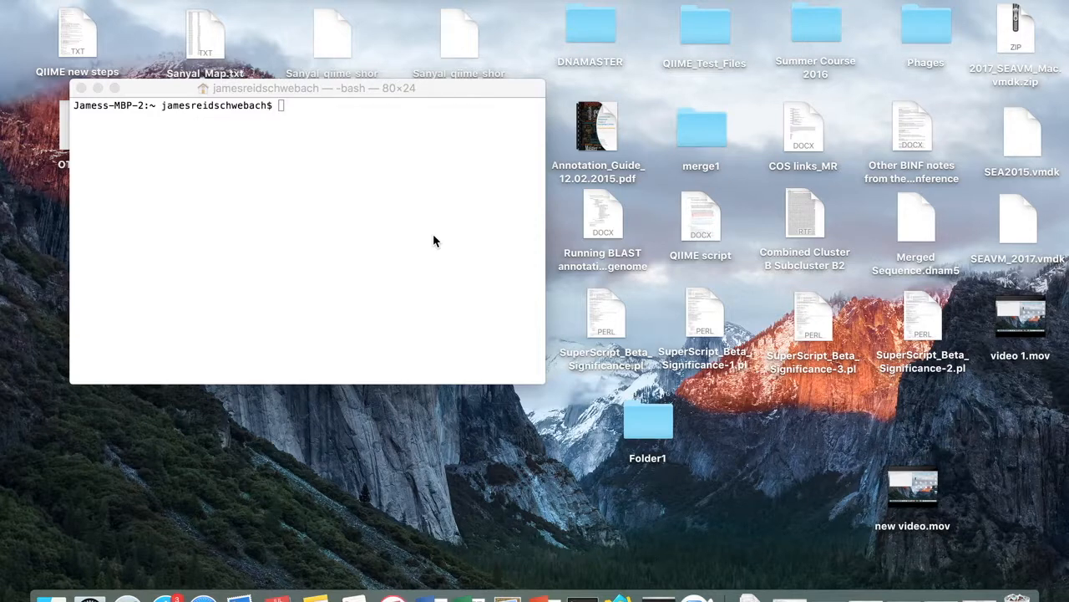
pyautogui.moveTo(269, 174)
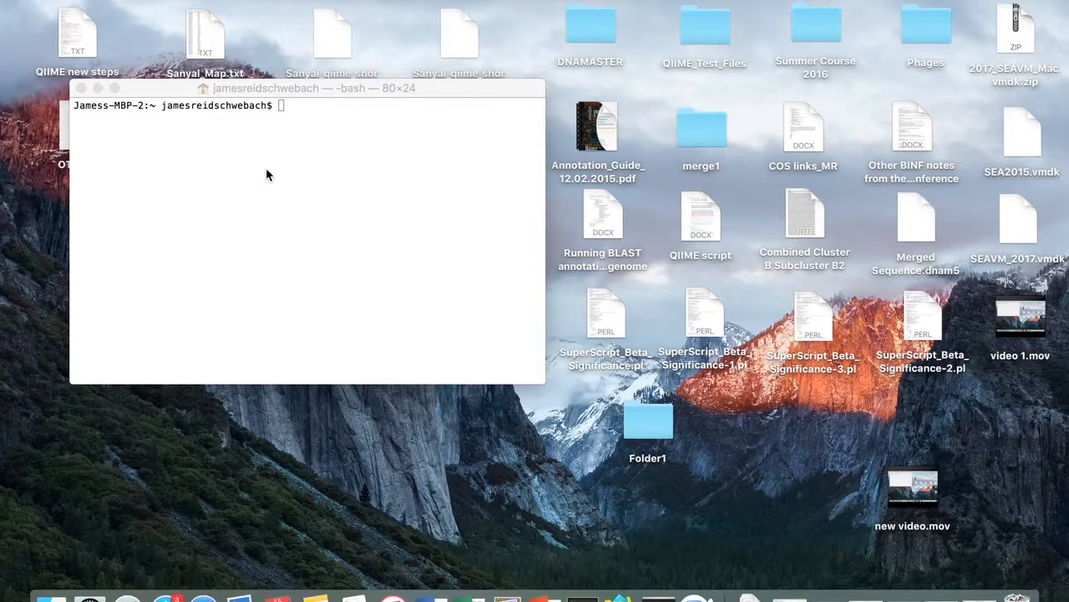
pyautogui.moveTo(207, 113)
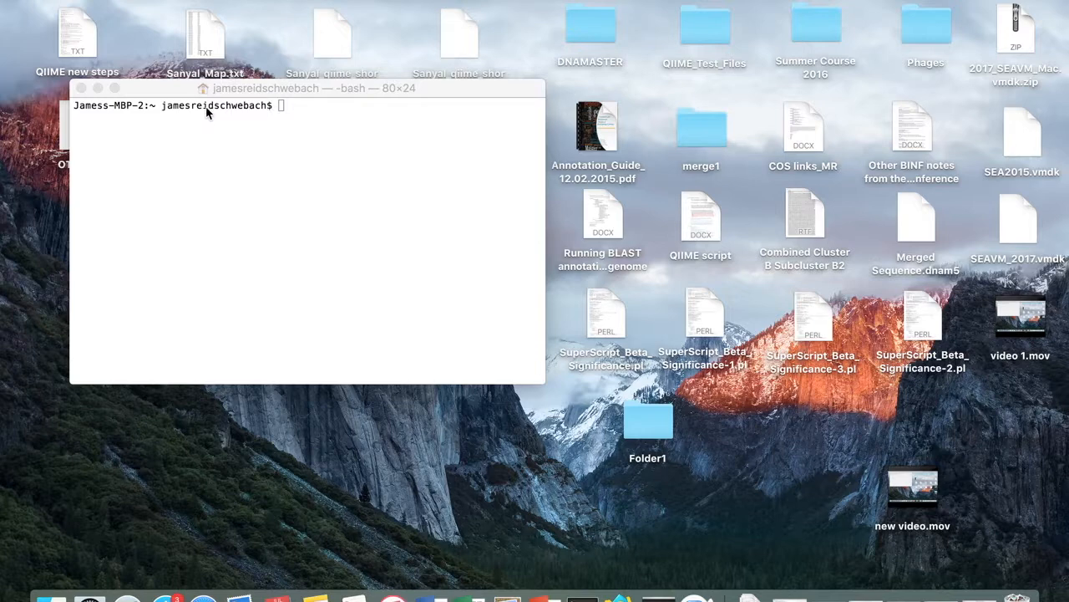
pyautogui.moveTo(230, 107)
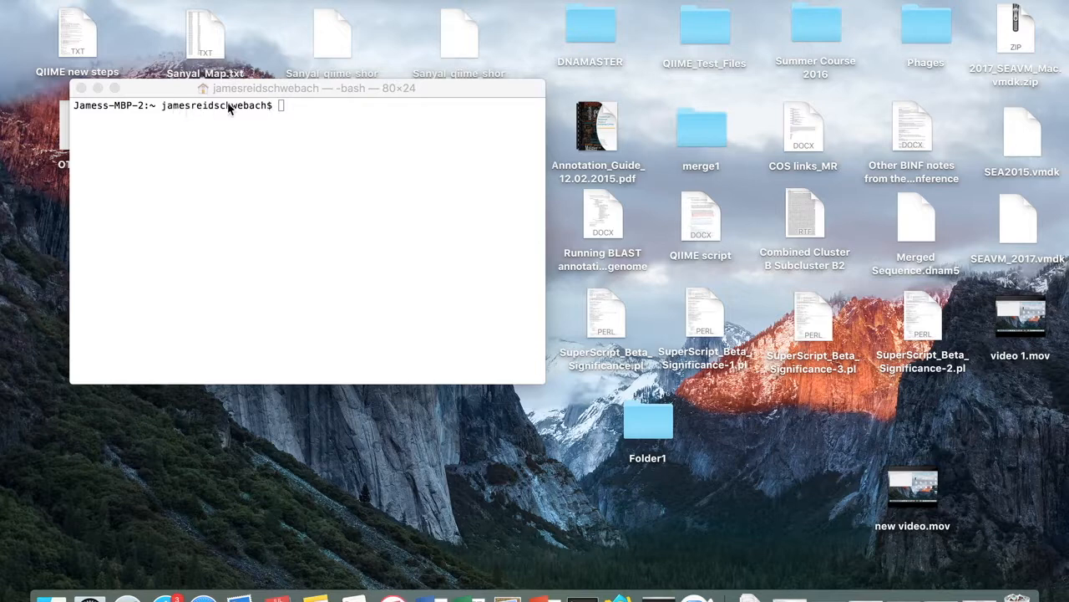
pyautogui.moveTo(283, 117)
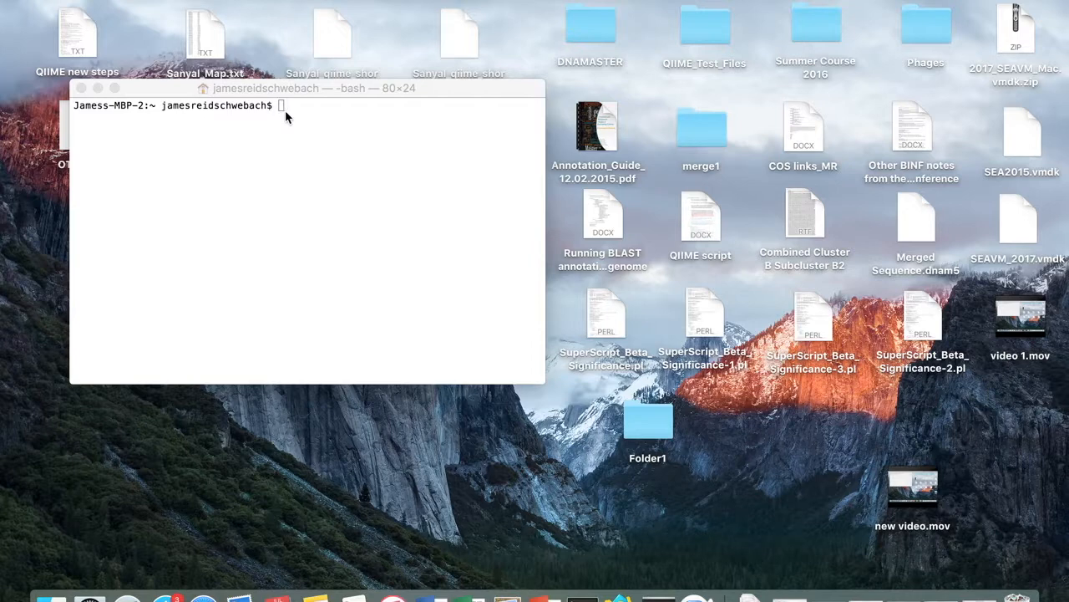
pyautogui.moveTo(209, 65)
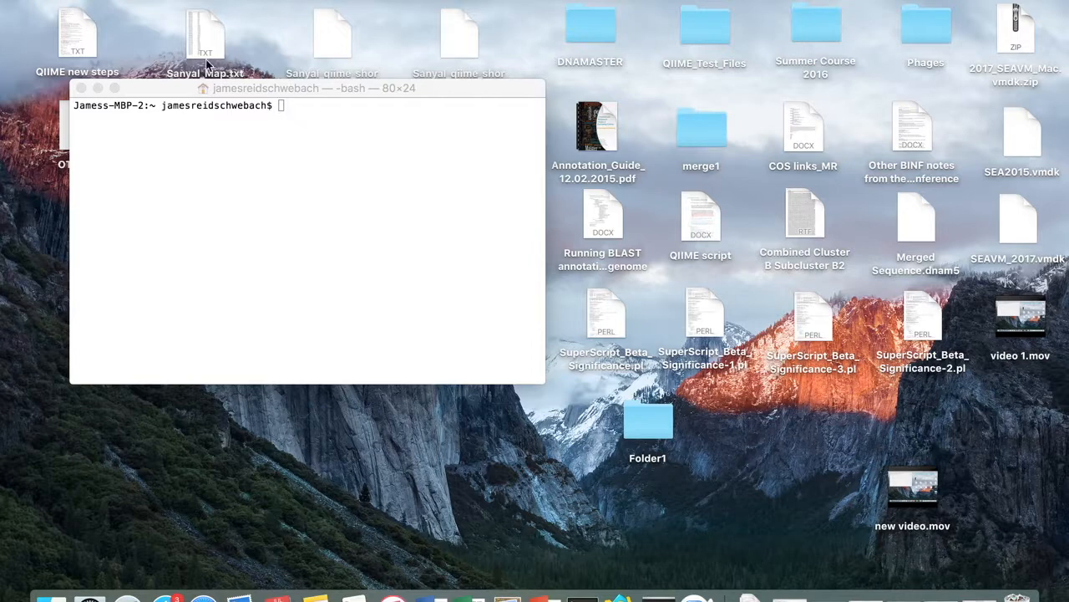
pyautogui.moveTo(471, 72)
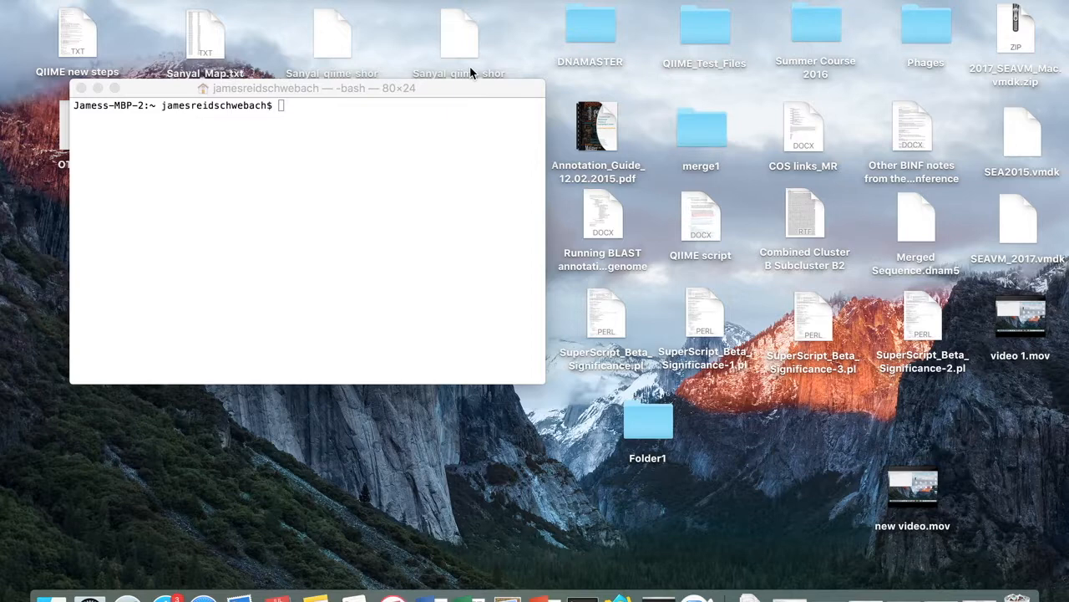
pyautogui.moveTo(375, 96)
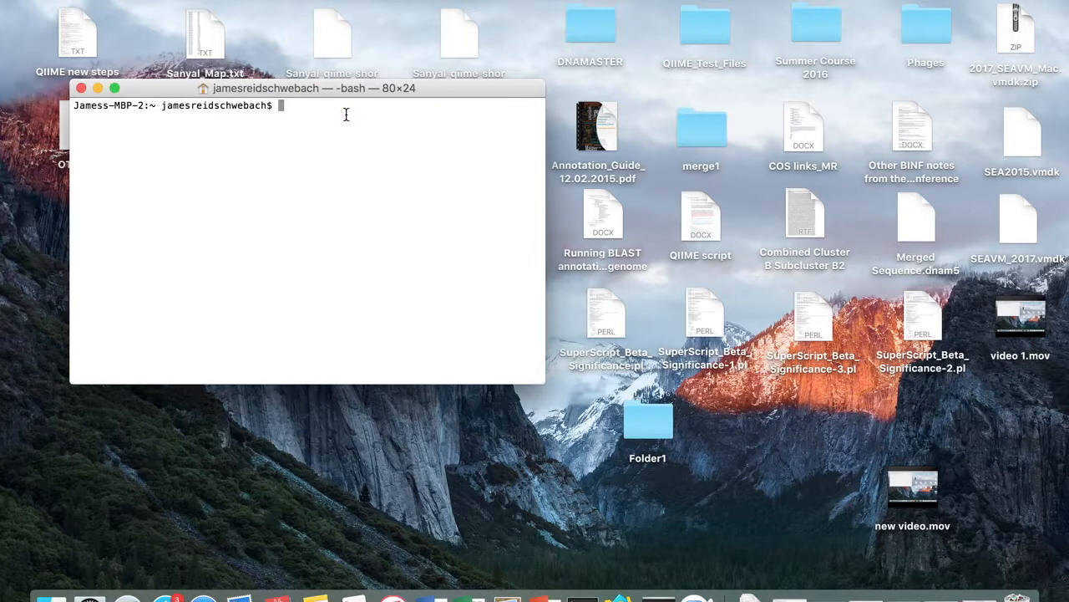
# - Run pwd to show the shell is in the home directory
pyautogui.write('pwd')
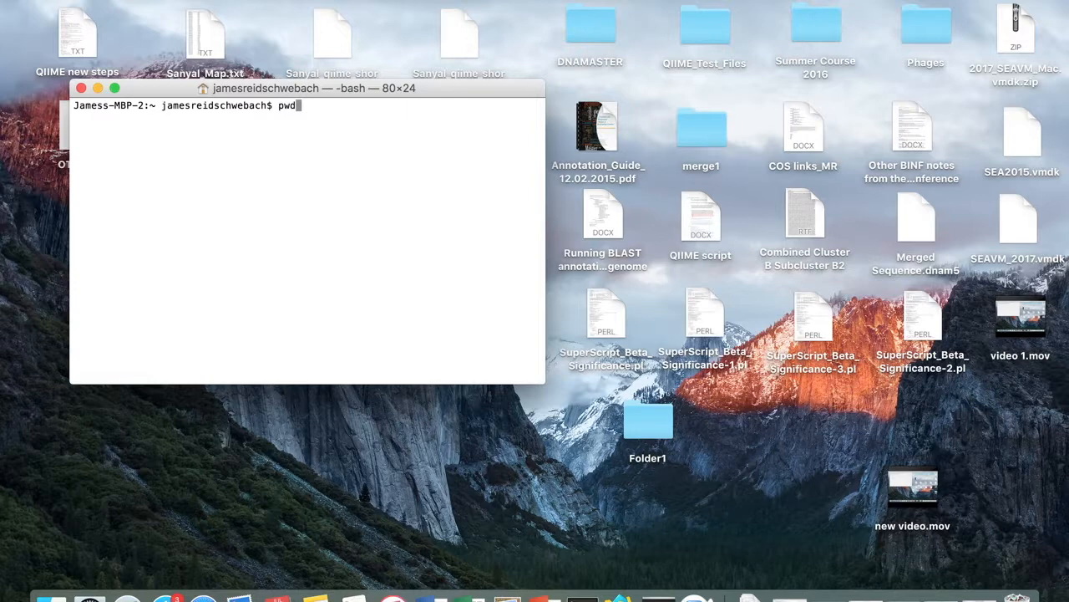
pyautogui.press('Return')
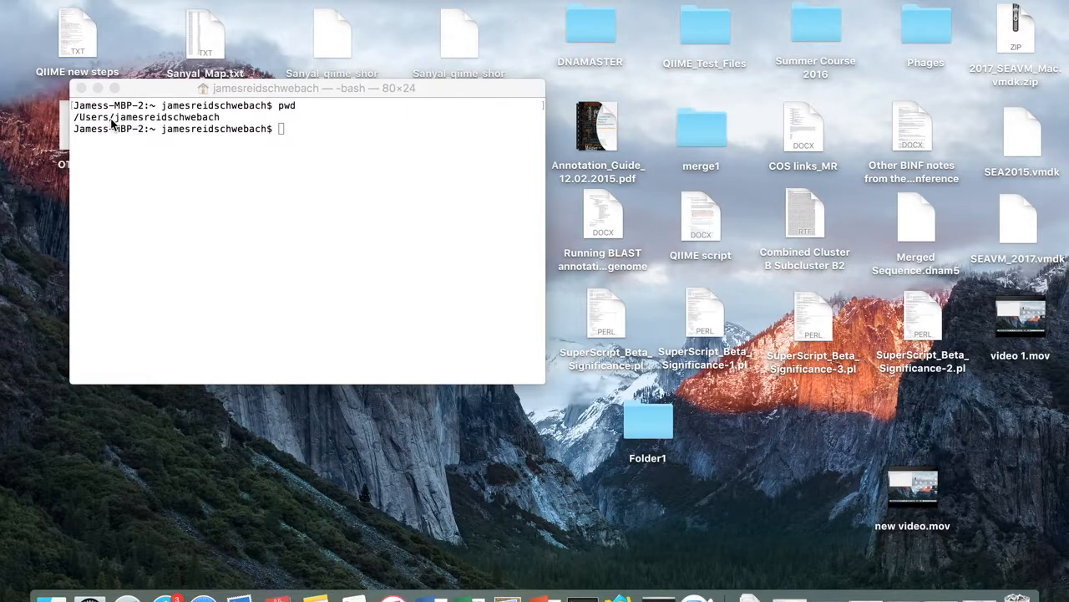
pyautogui.moveTo(195, 134)
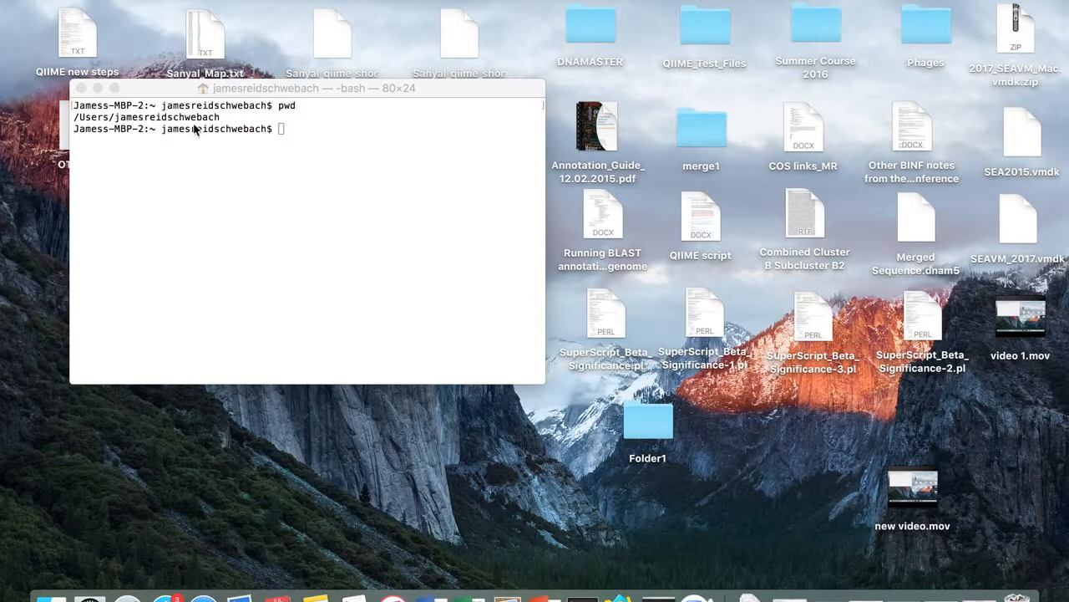
pyautogui.moveTo(63, 138)
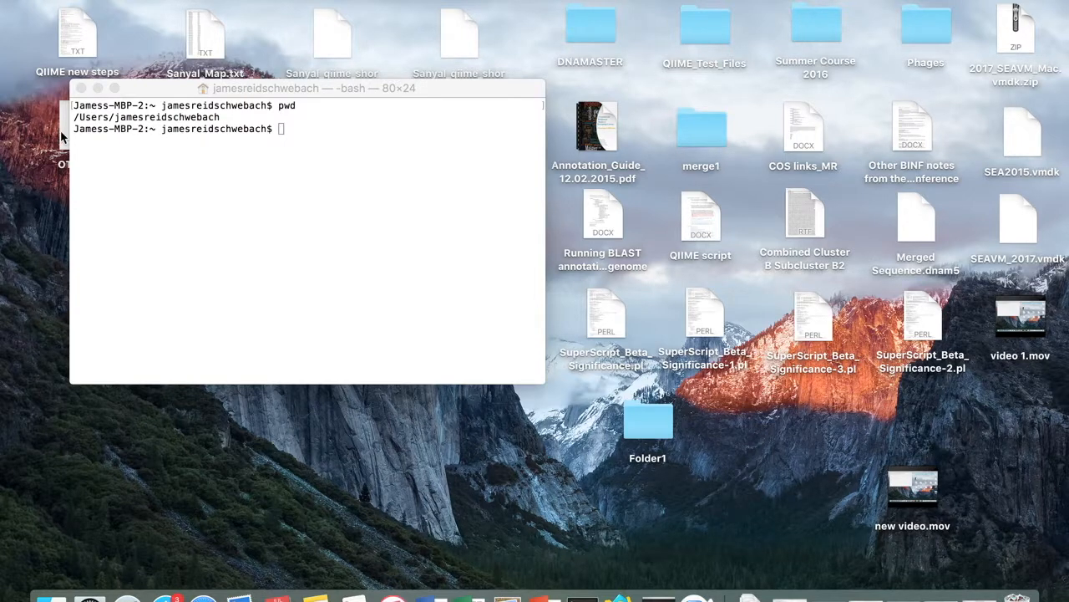
pyautogui.moveTo(457, 128)
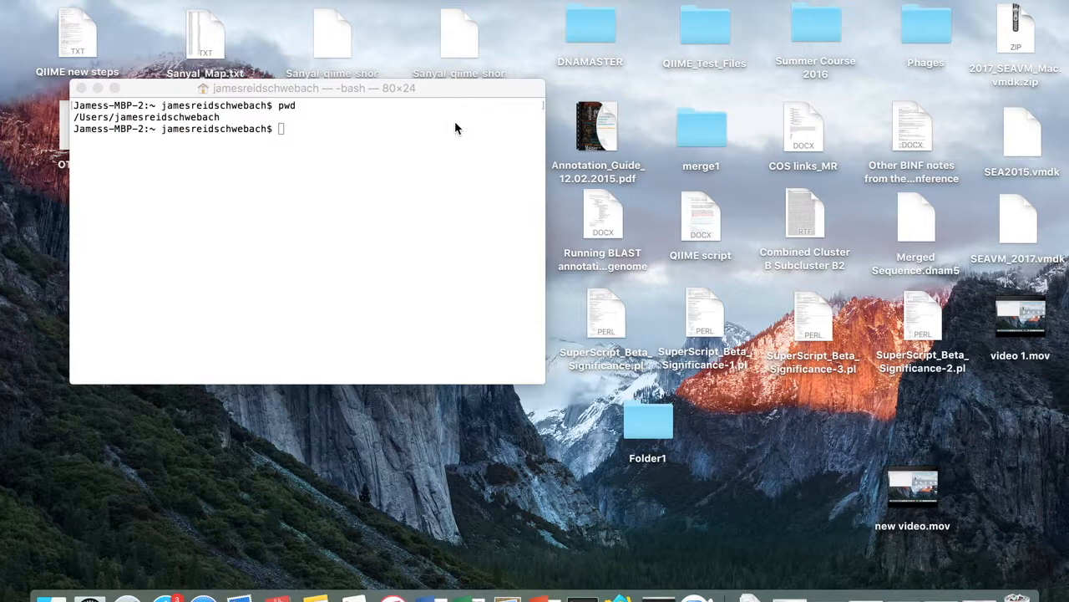
pyautogui.moveTo(259, 134)
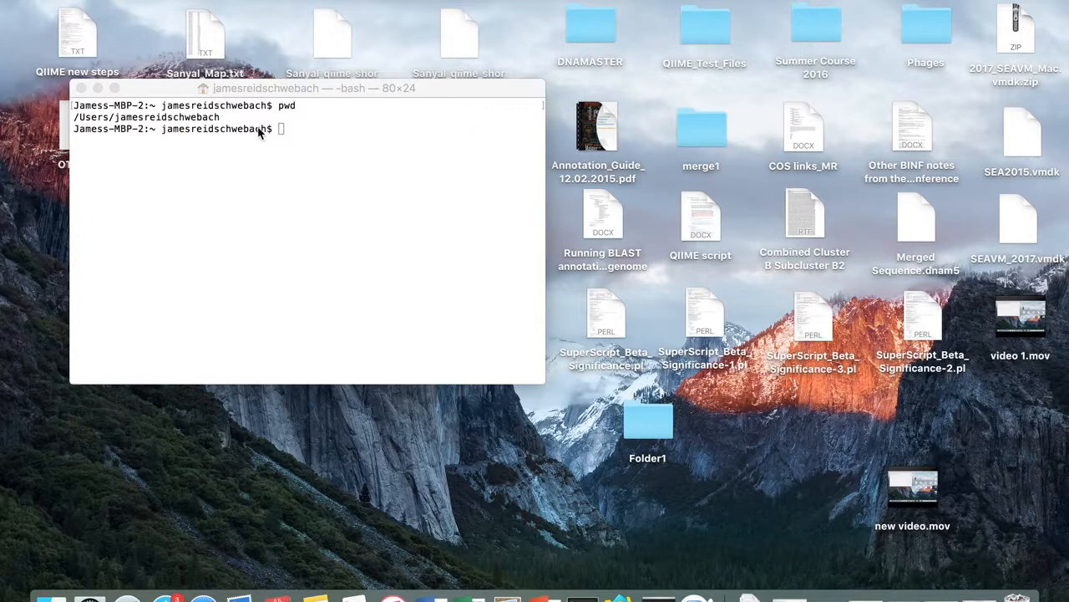
# - Run ls to list the home folder's contents
pyautogui.write('ls')
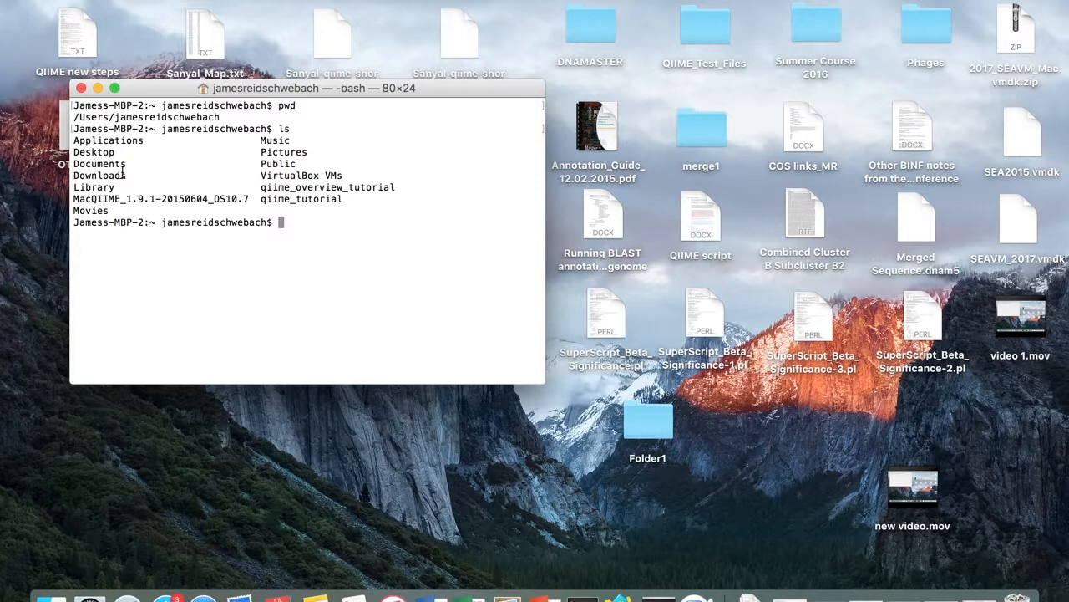
pyautogui.moveTo(426, 293)
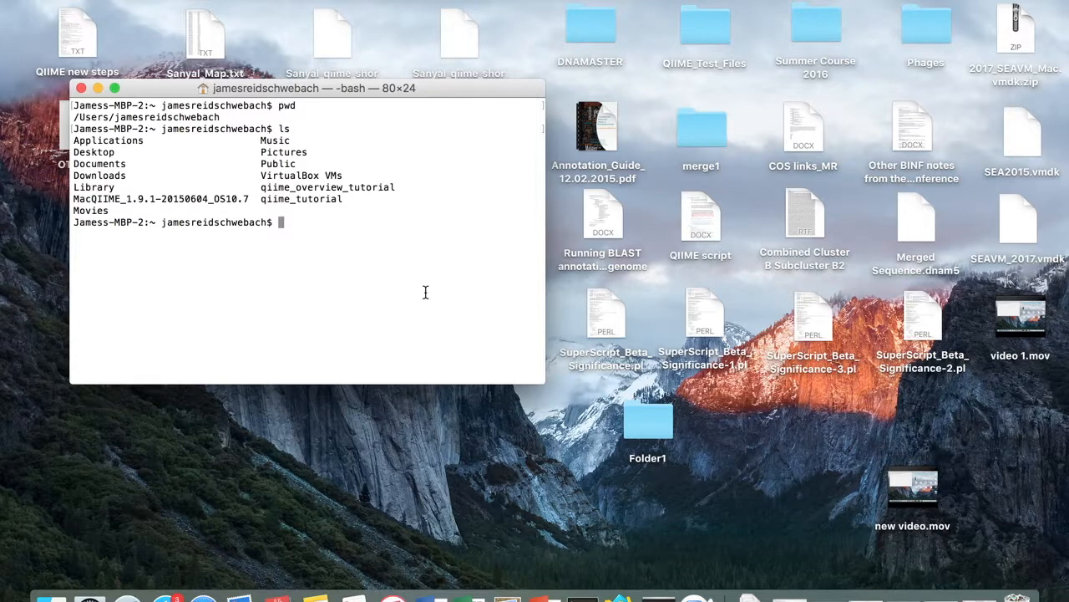
# - Change into the Desktop folder with cd Desktop
pyautogui.write('cd')
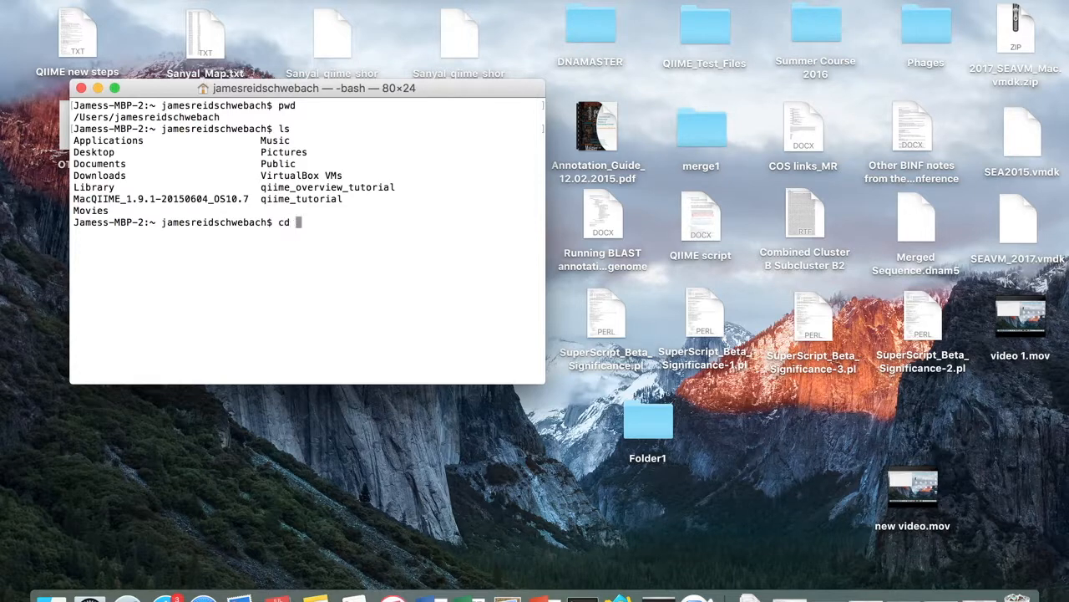
pyautogui.write('Deskt')
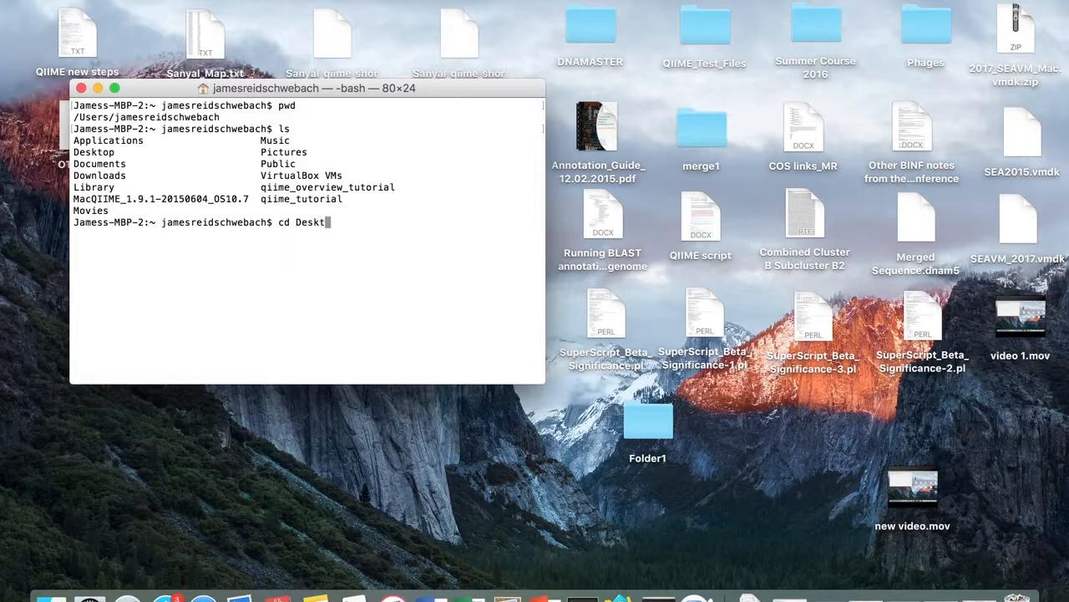
pyautogui.write('op')
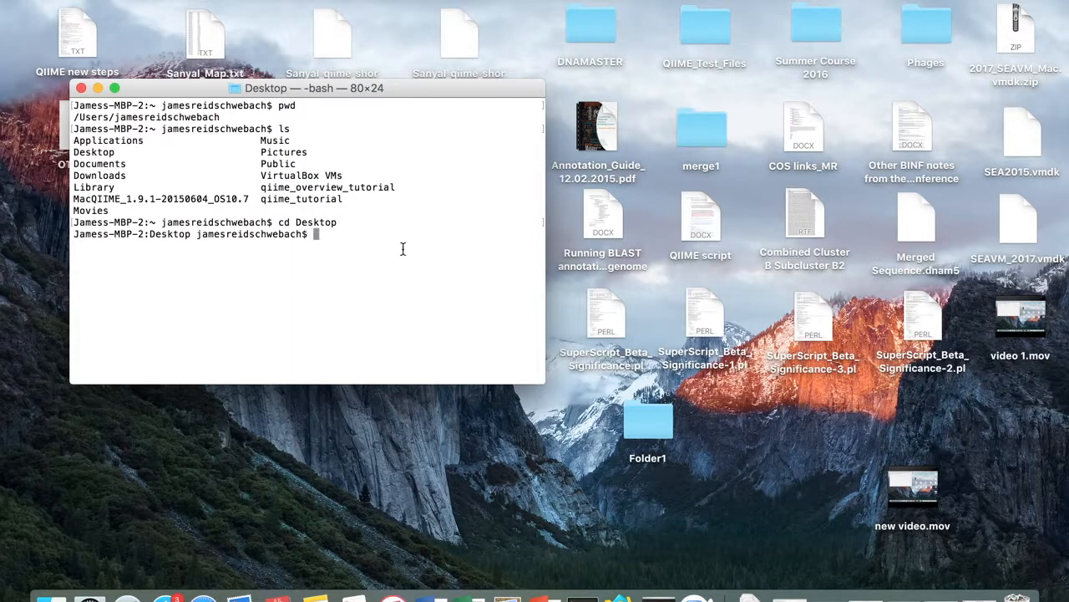
pyautogui.moveTo(142, 268)
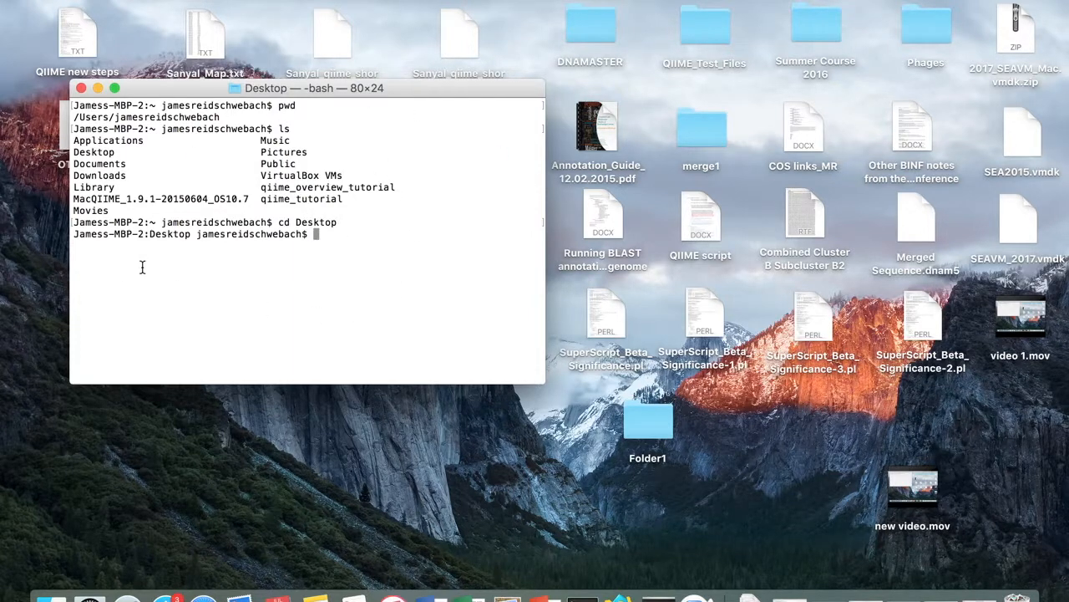
pyautogui.moveTo(656, 64)
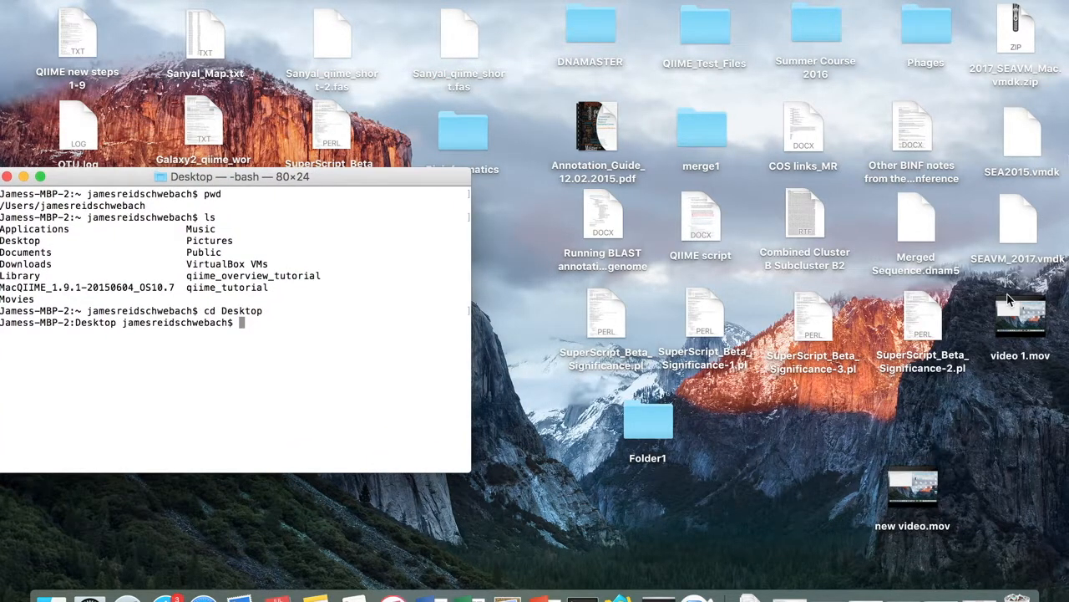
pyautogui.moveTo(801, 475)
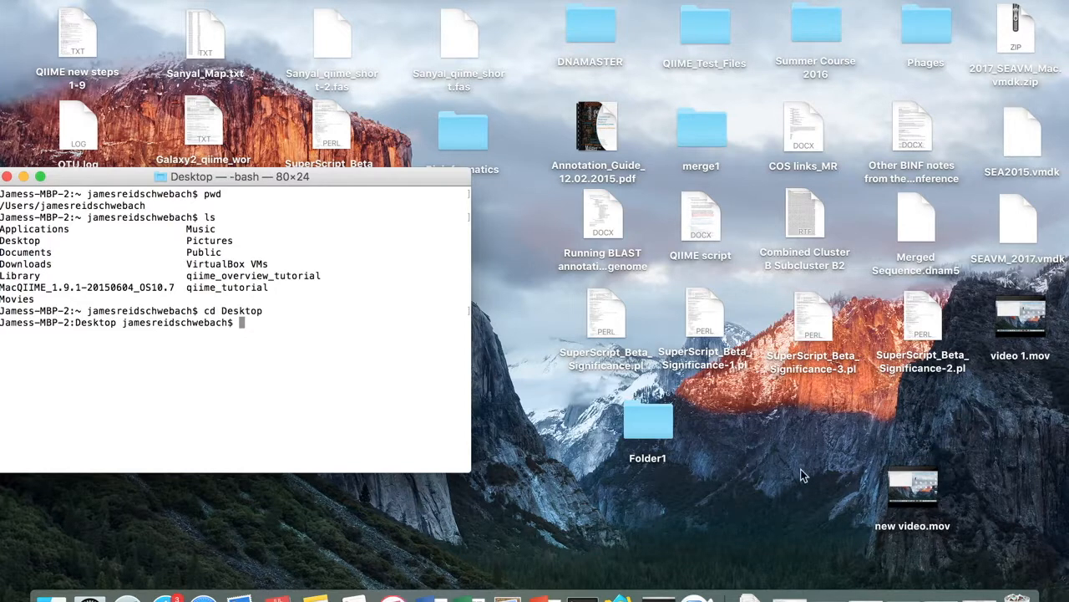
pyautogui.moveTo(850, 161)
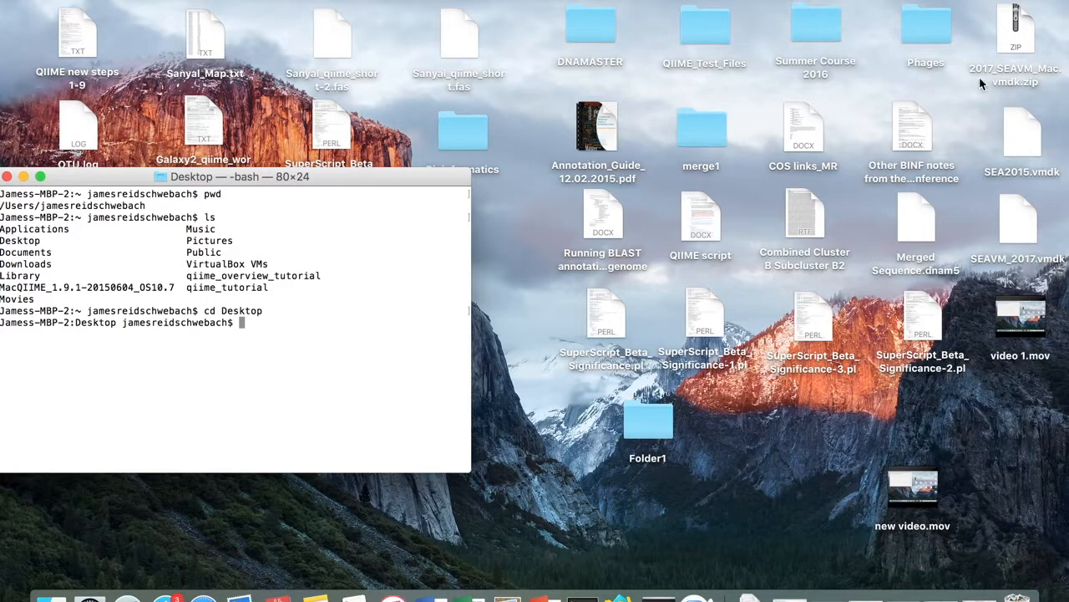
pyautogui.moveTo(298, 111)
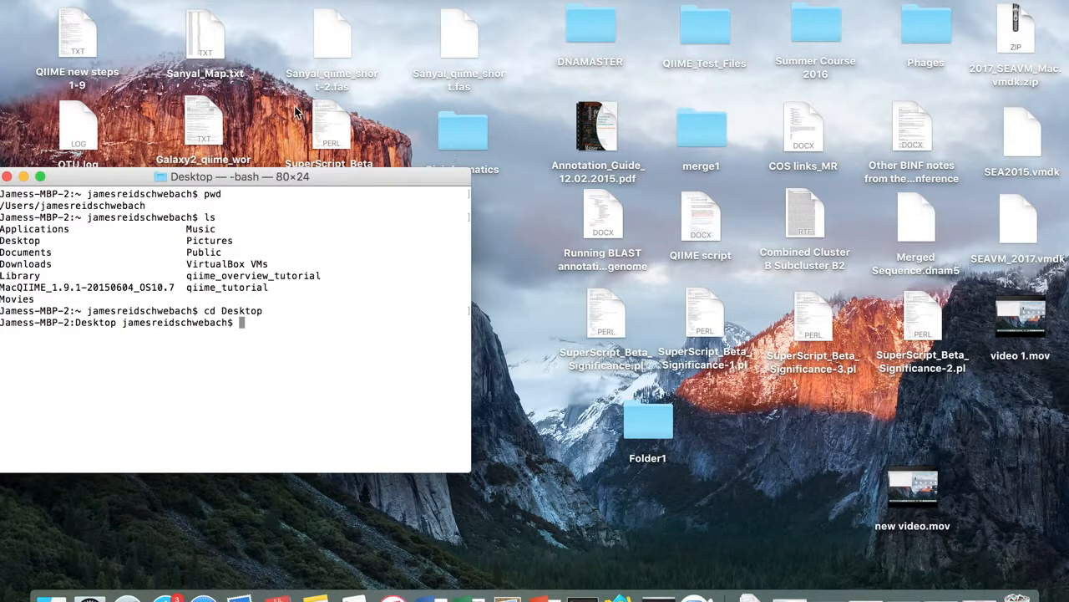
pyautogui.moveTo(379, 198)
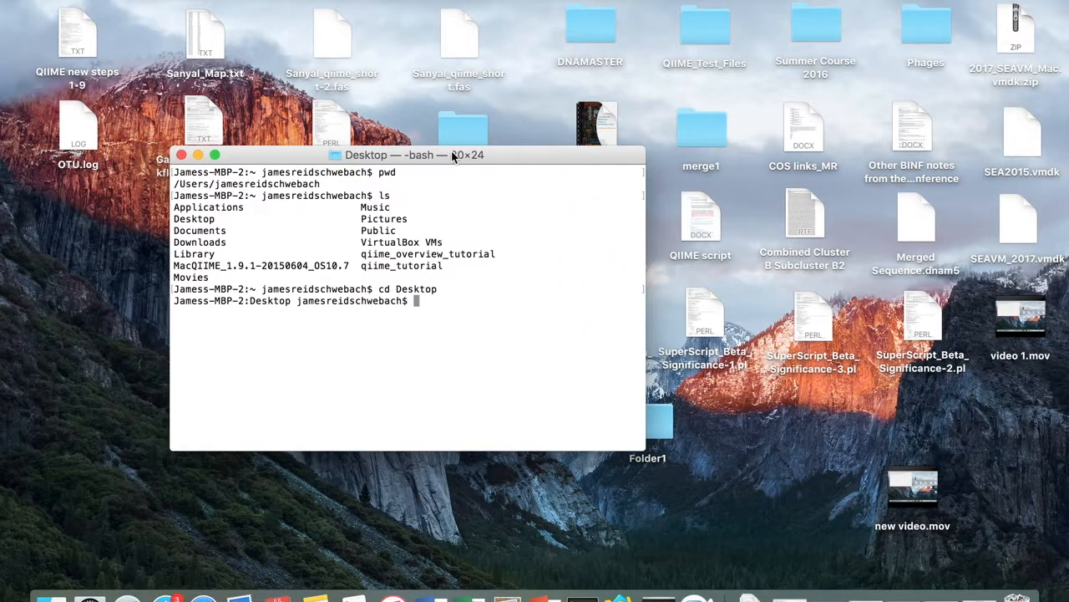
# - Reposition the Terminal window so the desktop's files are visible
pyautogui.moveTo(410, 155); pyautogui.dragTo(418, 123)
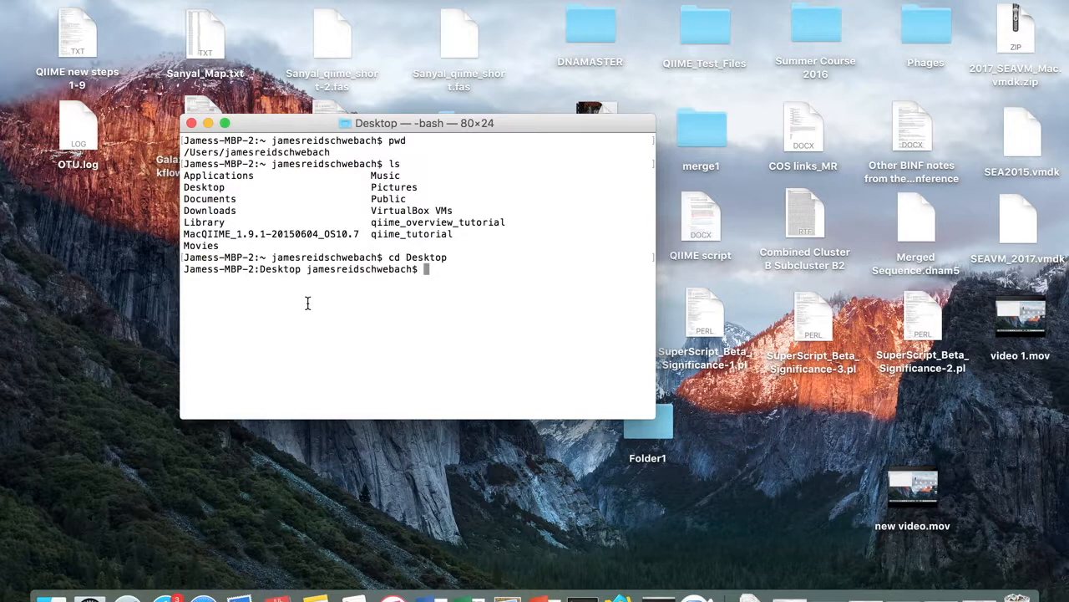
# - Create a folder named Test on the desktop with mkdir and dismiss its preview
pyautogui.write('mkd')
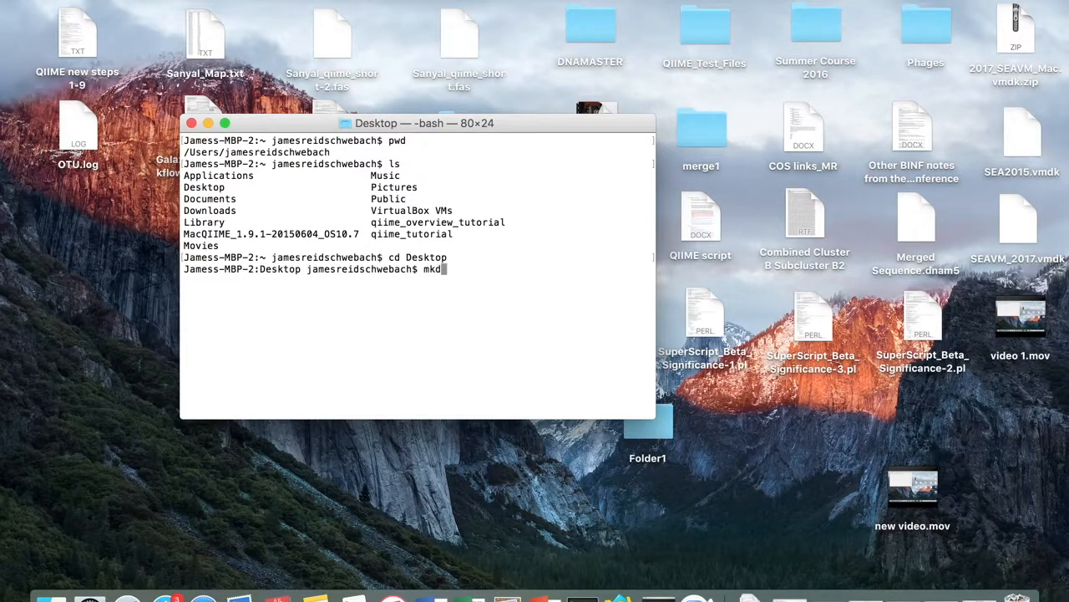
pyautogui.write('ir')
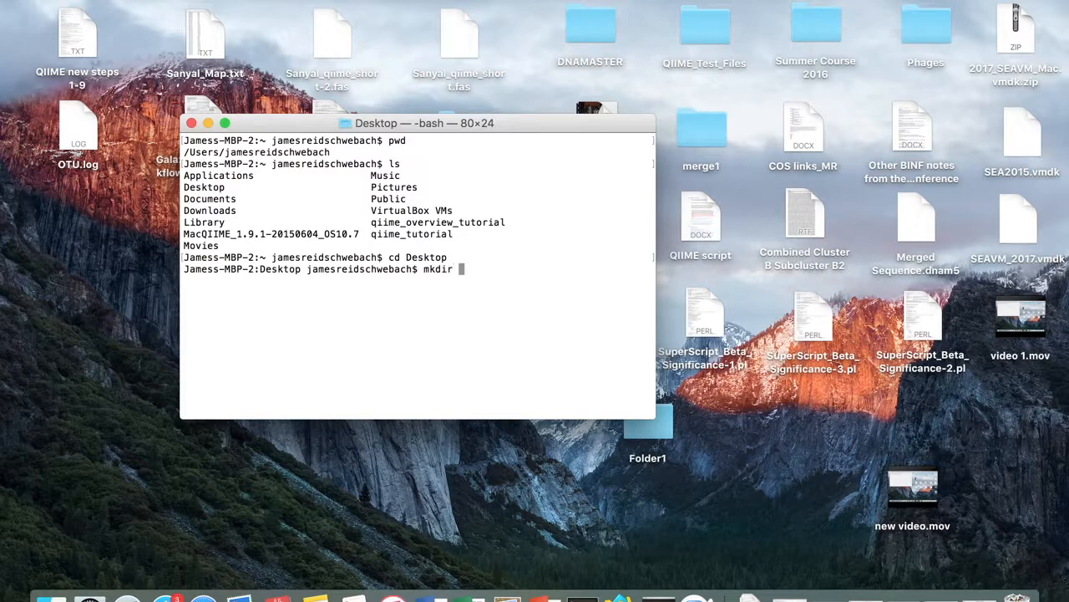
pyautogui.write('Te')
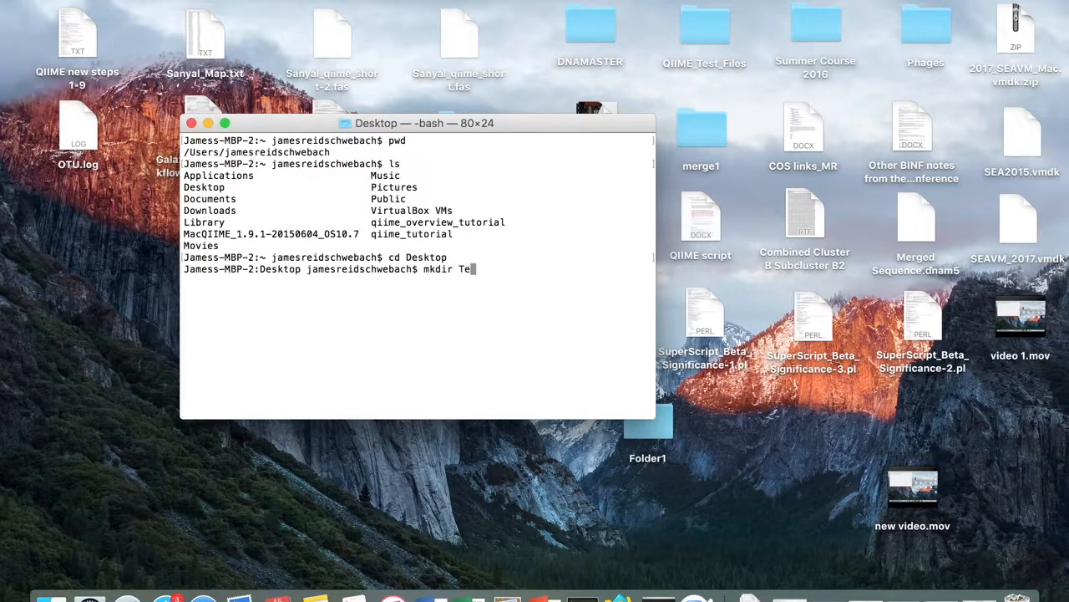
pyautogui.write('st')
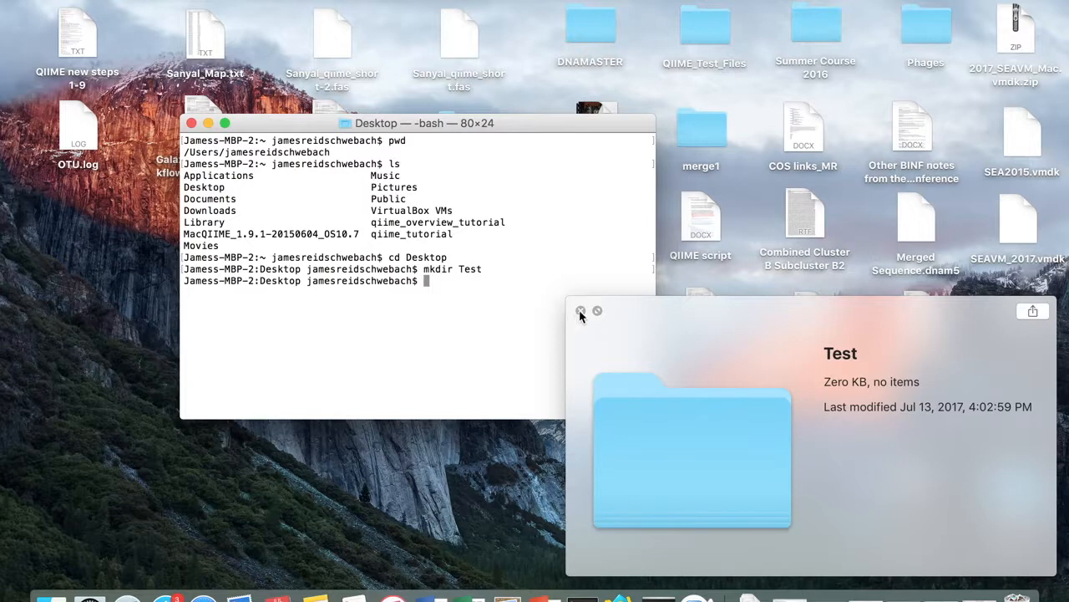
pyautogui.click(582, 310)
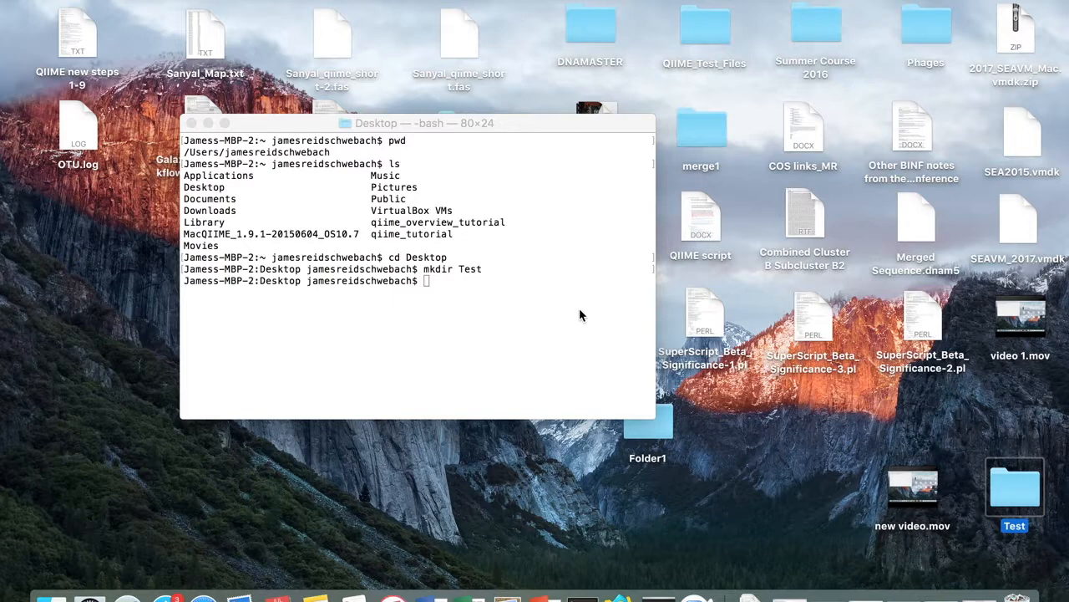
# - Run pwd in Terminal to confirm the Desktop directory, then start a cd command
pyautogui.click(76, 38)
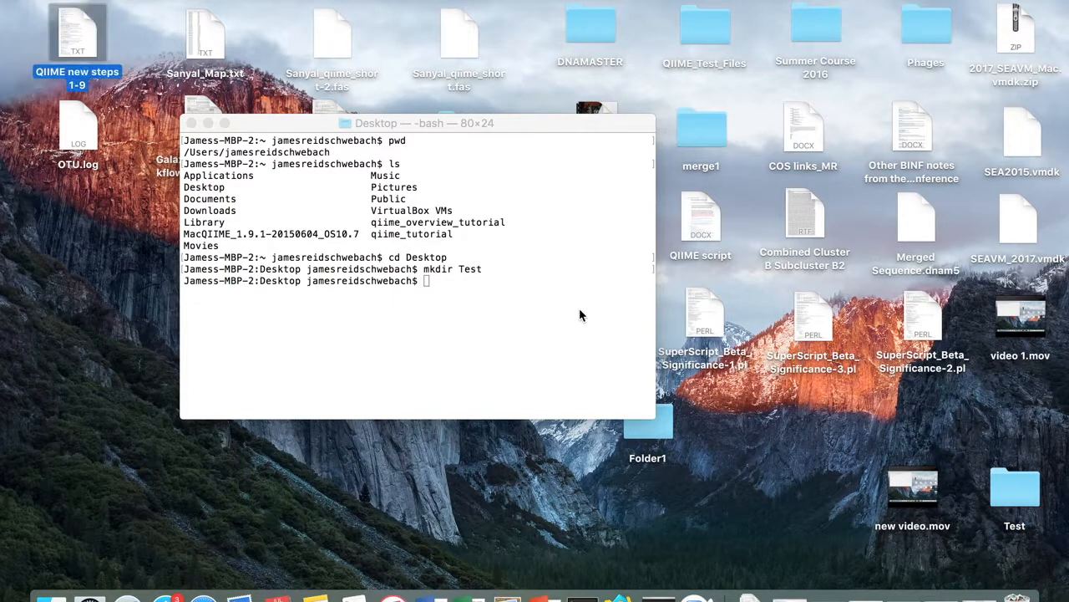
pyautogui.write('pwd')
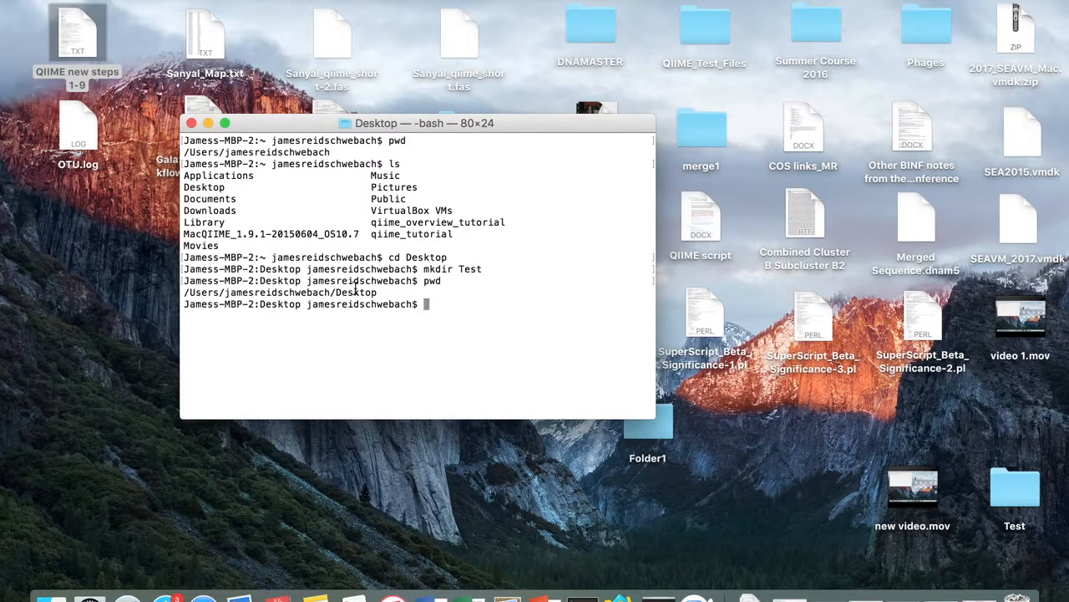
pyautogui.moveTo(452, 305)
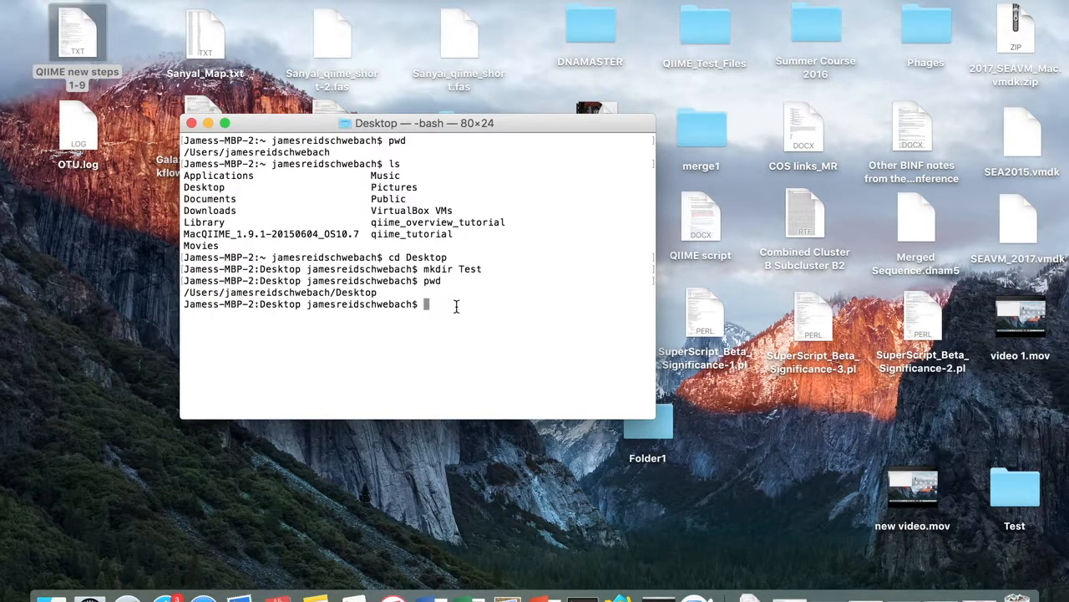
pyautogui.write('cd')
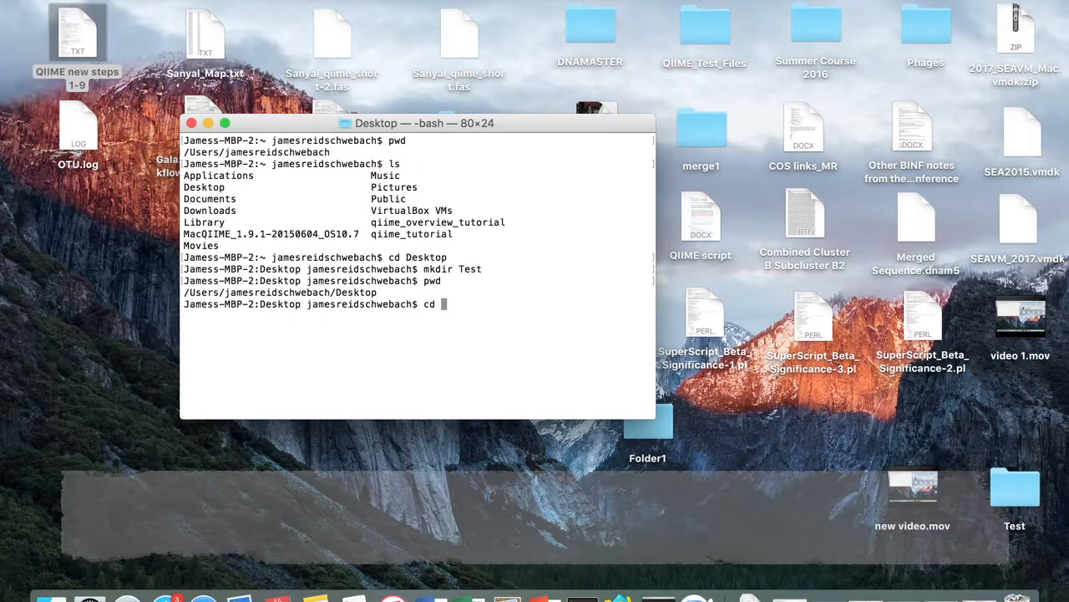
# - Move into the Test folder and confirm Desktop/Test with pwd
pyautogui.write('Test')
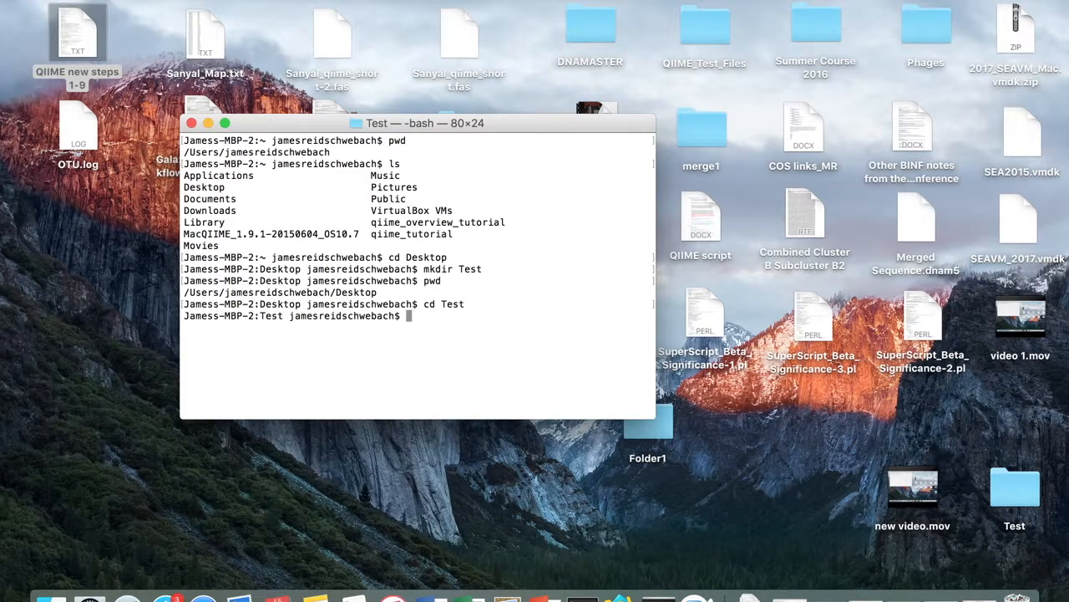
pyautogui.write('pwd')
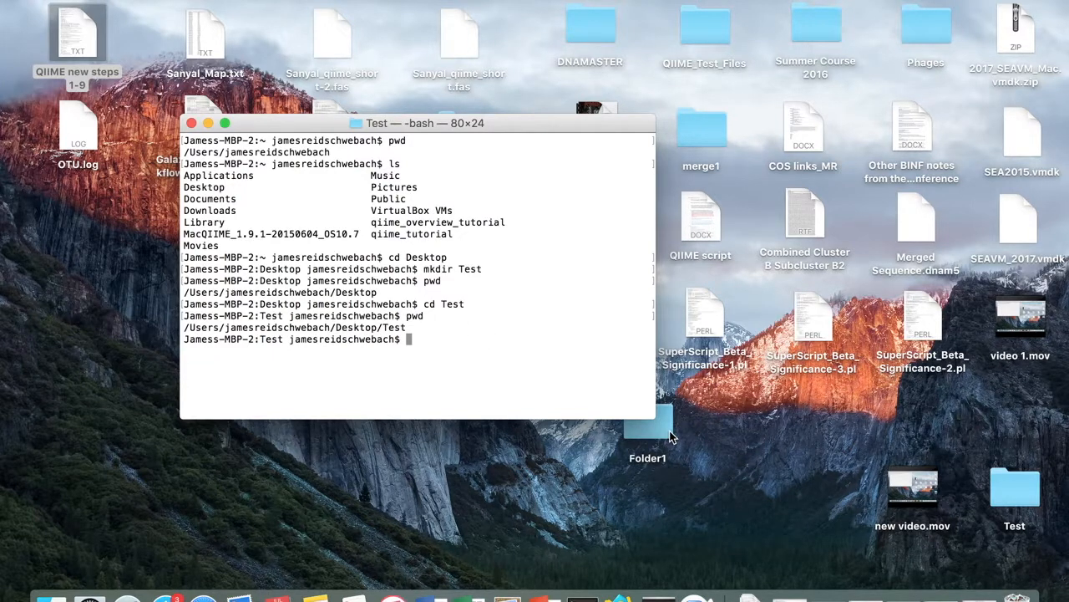
pyautogui.click(648, 426)
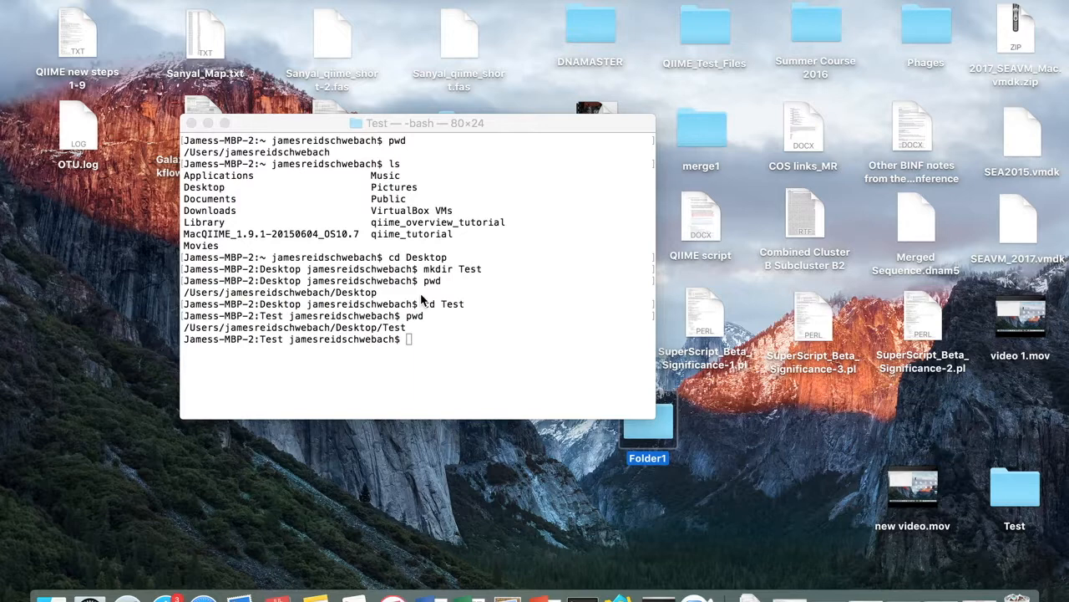
pyautogui.moveTo(411, 310)
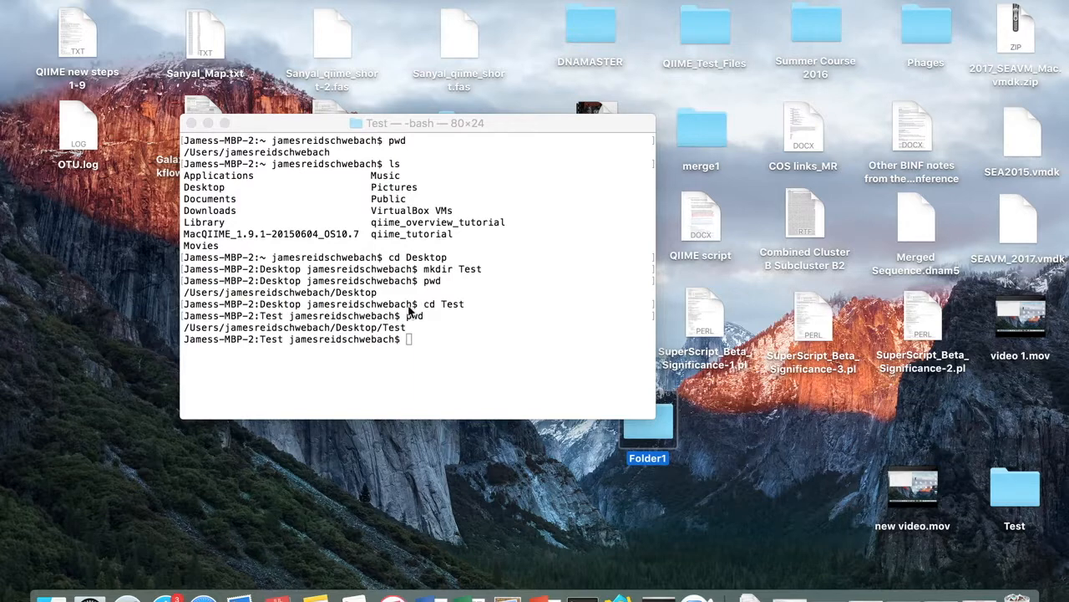
pyautogui.click(430, 347)
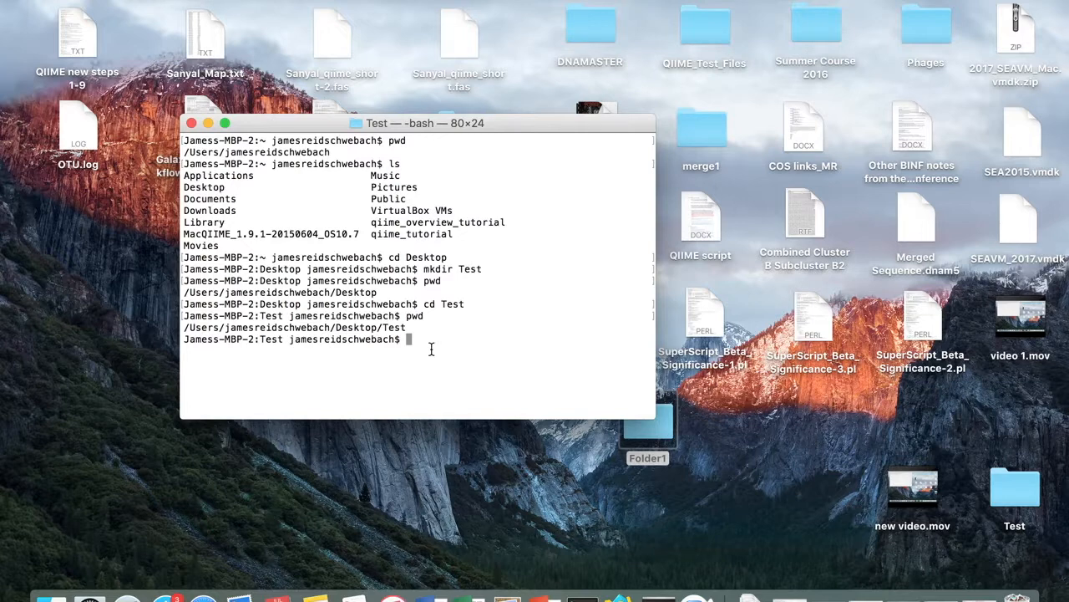
# - Enter Folder1 alone, getting a command-not-found error, then begin a cd command
pyautogui.write('Fol')
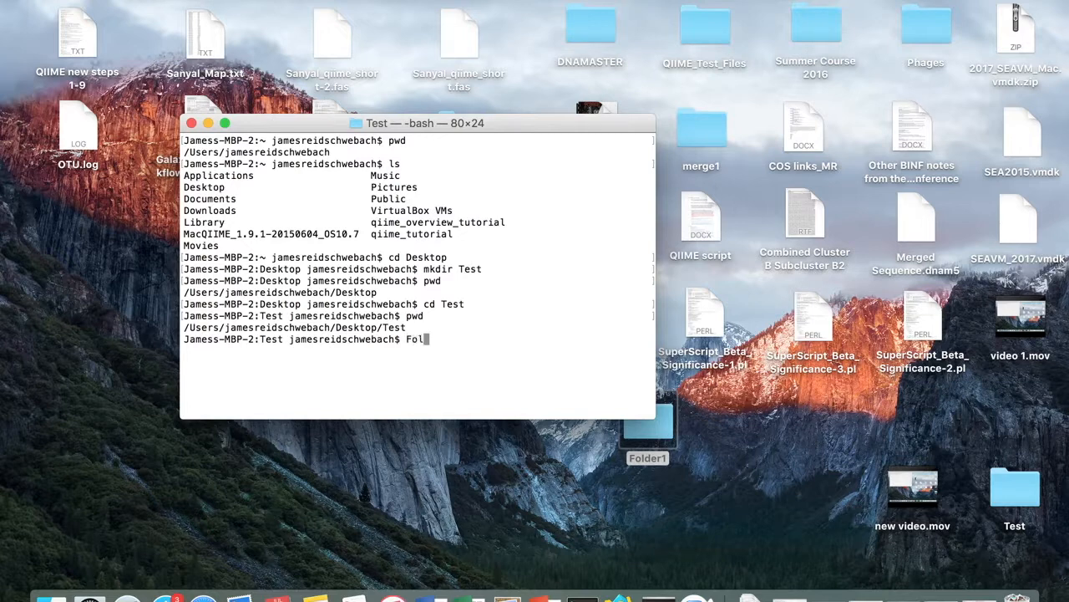
pyautogui.write('der1')
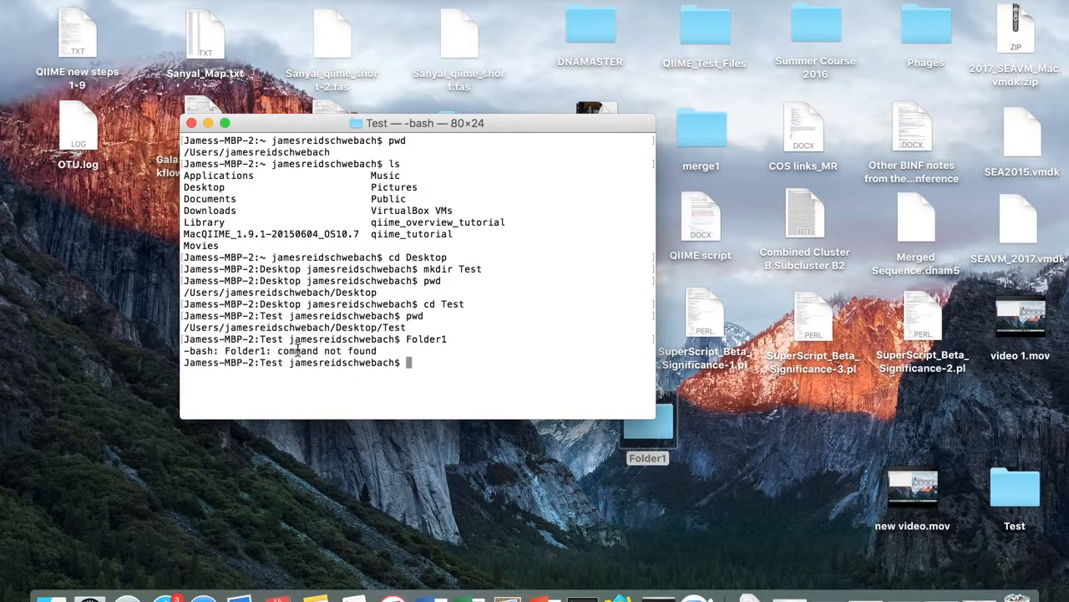
pyautogui.moveTo(476, 359)
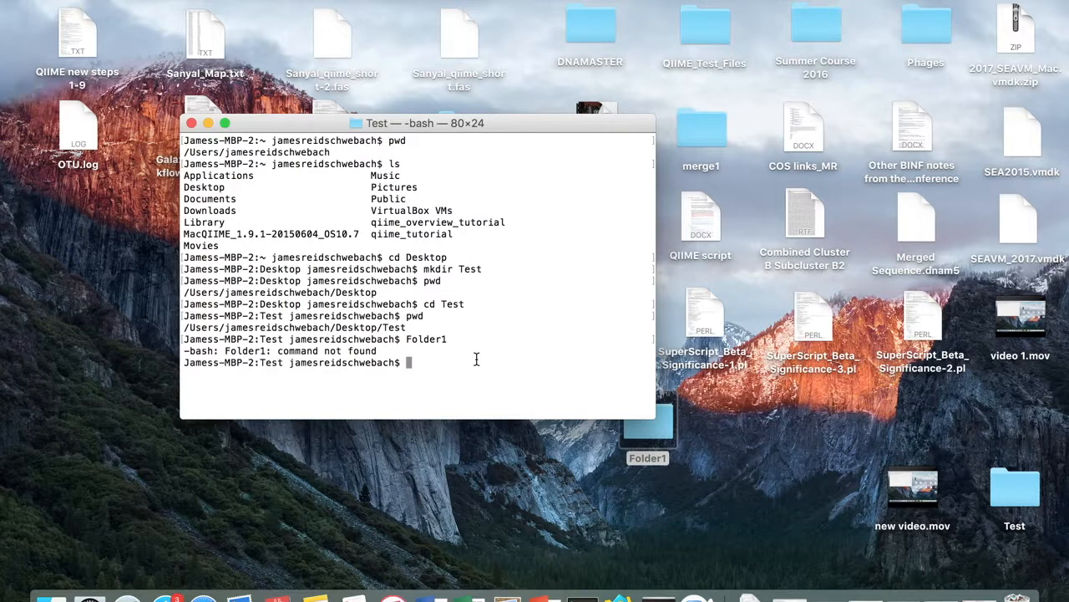
pyautogui.write('cd')
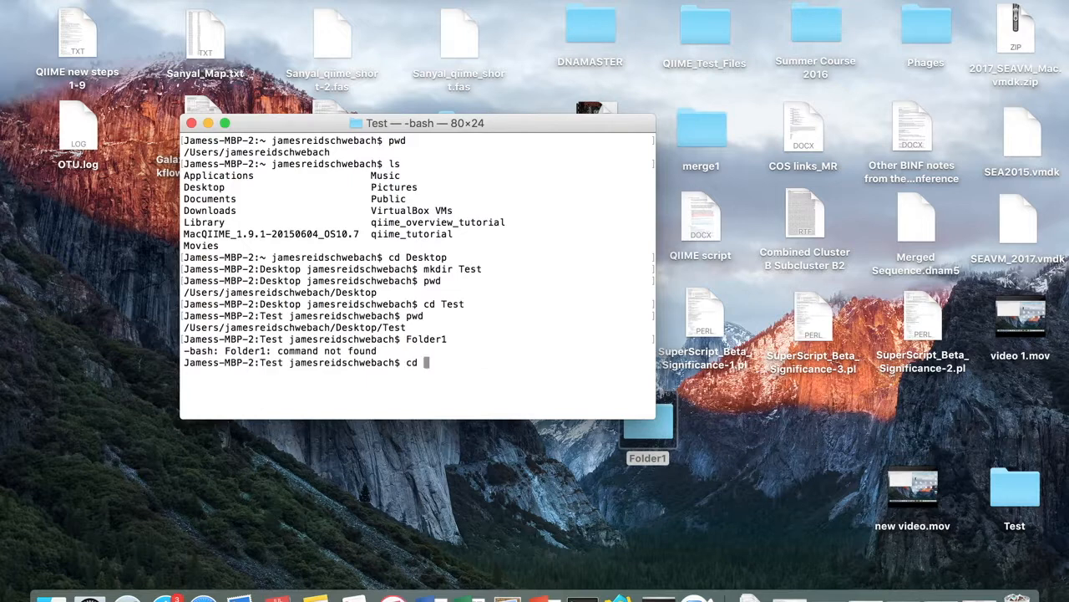
# - Return to the Desktop folder with cd - and confirm it with pwd, fixing a typo
pyautogui.write('-')
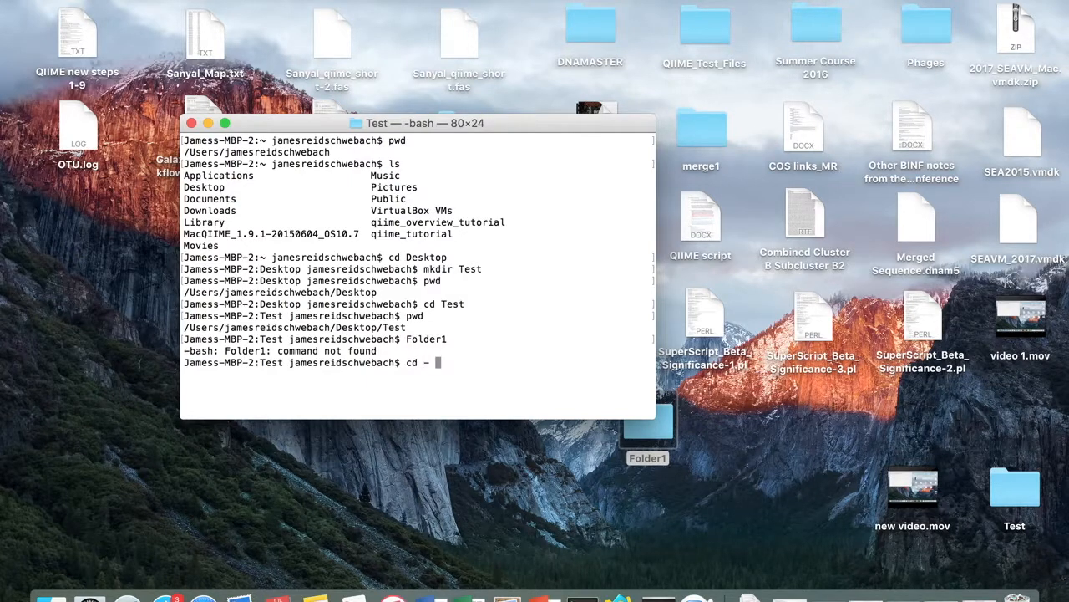
pyautogui.write('Test')
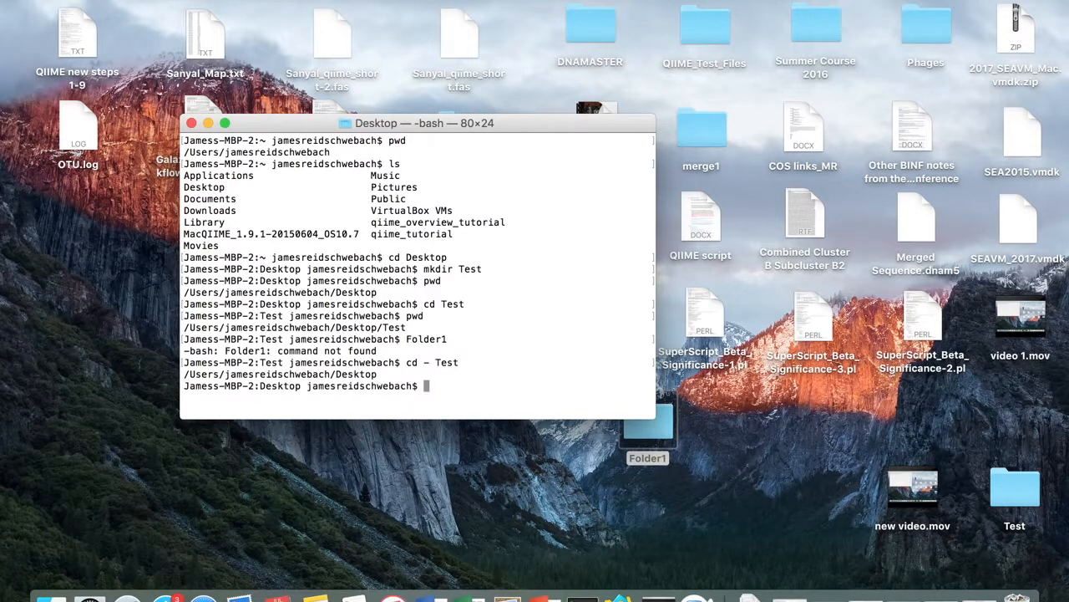
pyautogui.write('pe')
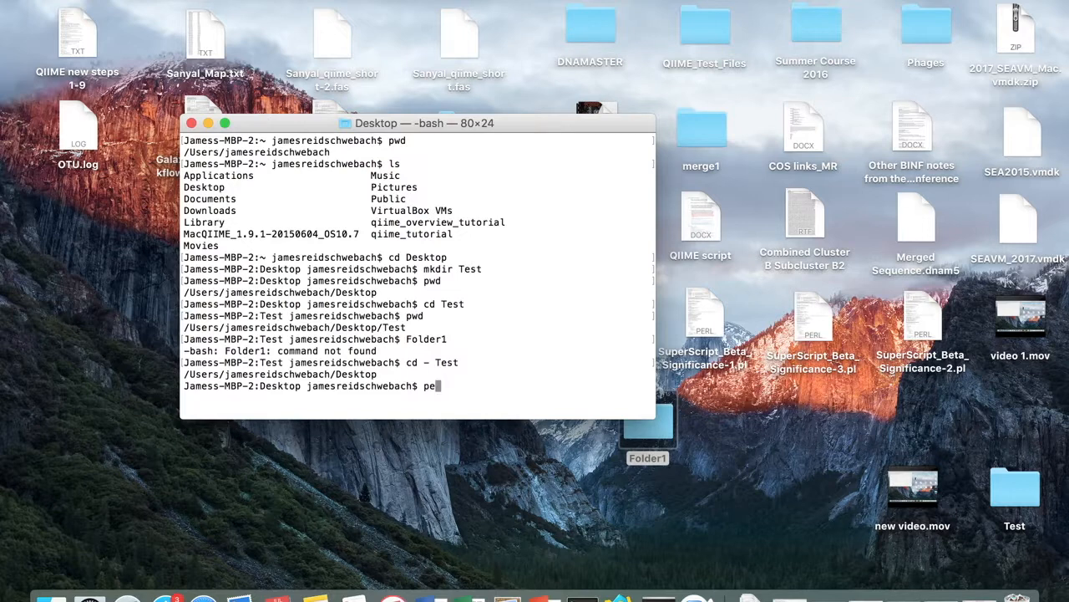
pyautogui.press('BackSpace')
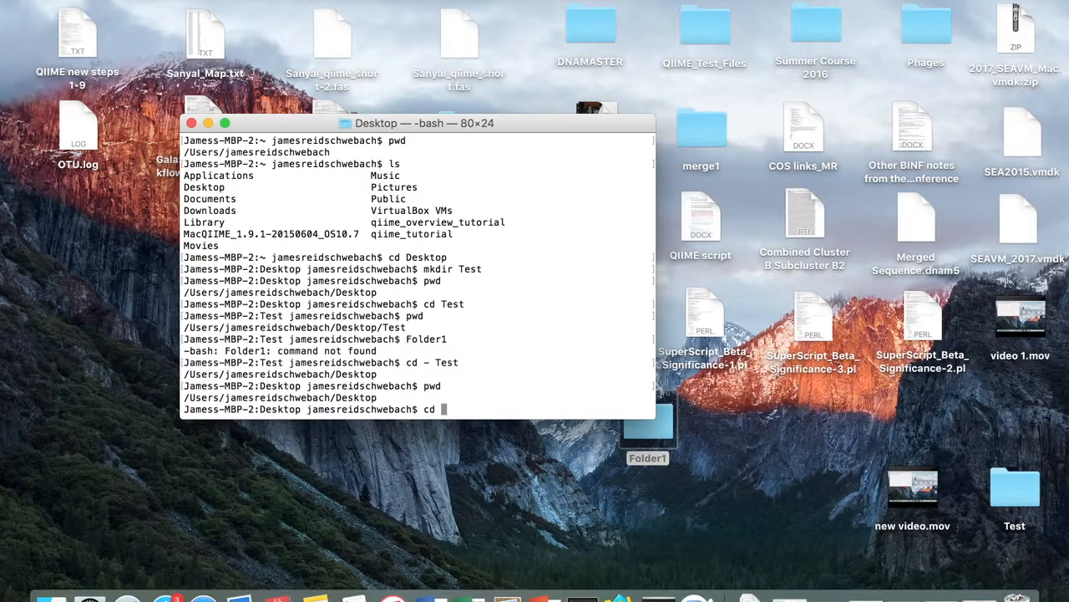
# - Move into Folder1 and confirm Desktop/Folder1 with pwd
pyautogui.write('Folder1')
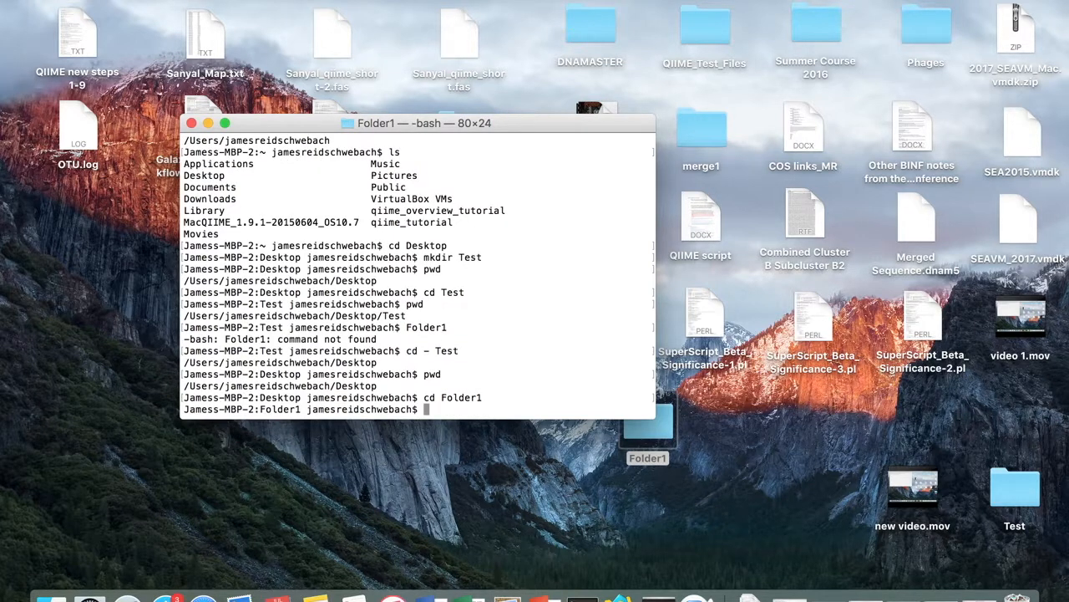
pyautogui.write('pwd')
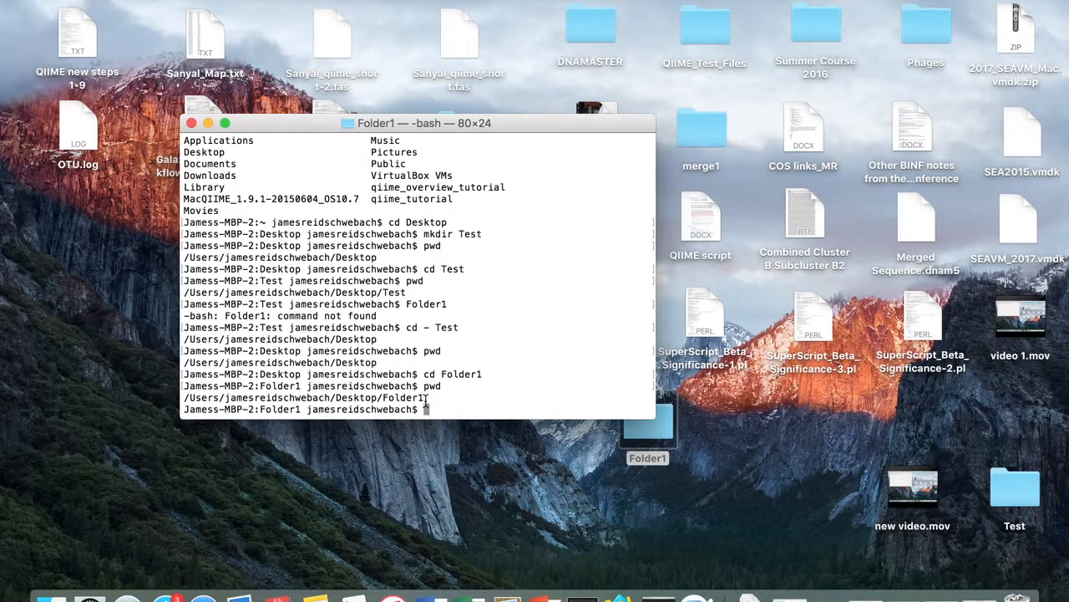
pyautogui.moveTo(529, 409)
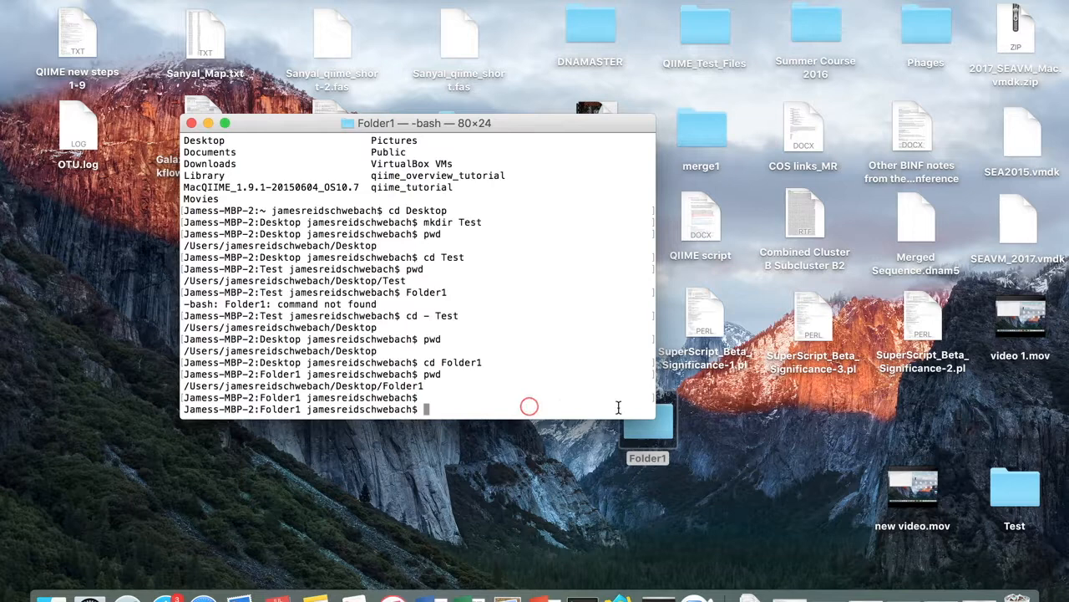
pyautogui.moveTo(892, 462)
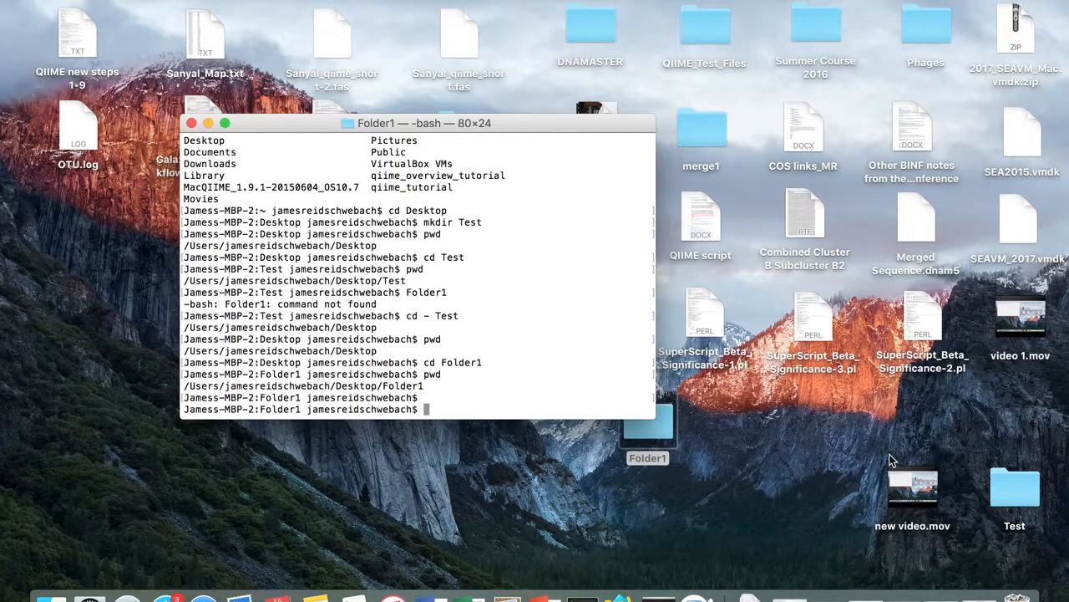
# - Return to the home folder with a bare cd and confirm /Users/jamesreidschwebach via pwd
pyautogui.write('cd')
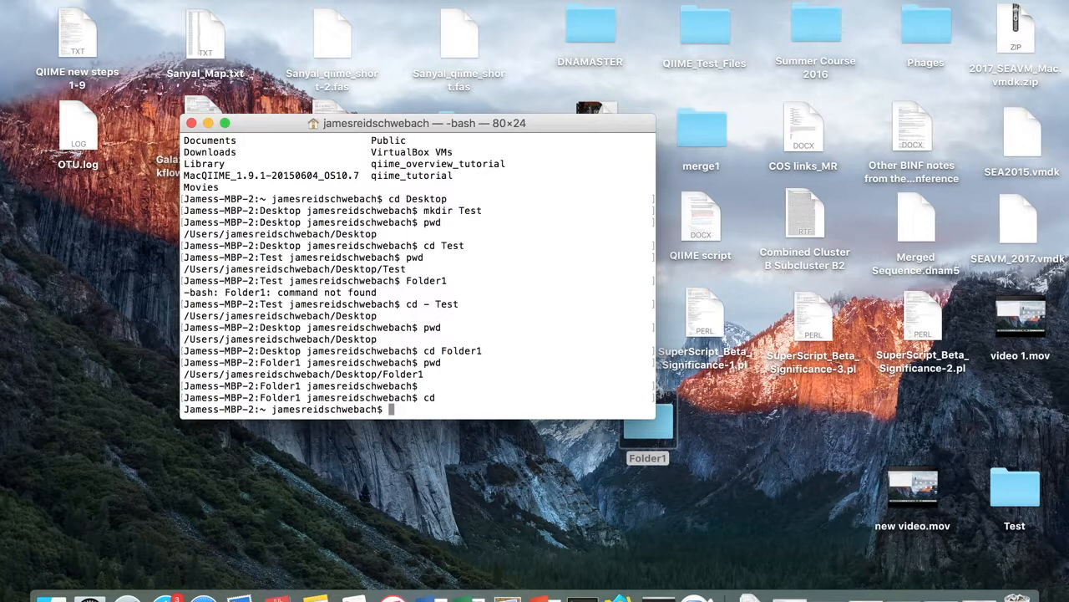
pyautogui.write('pwd')
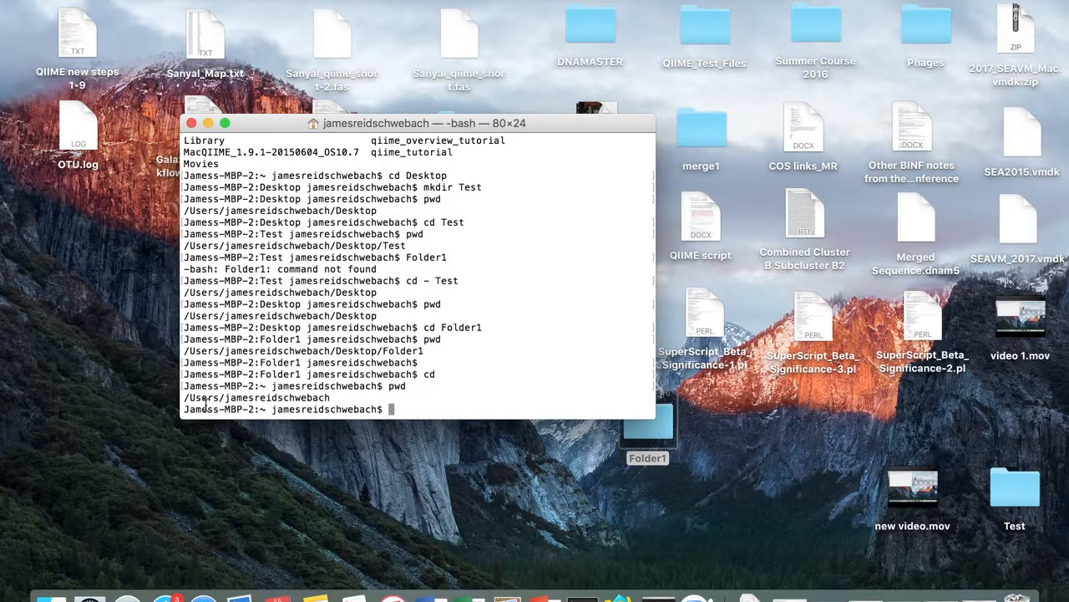
pyautogui.moveTo(580, 387)
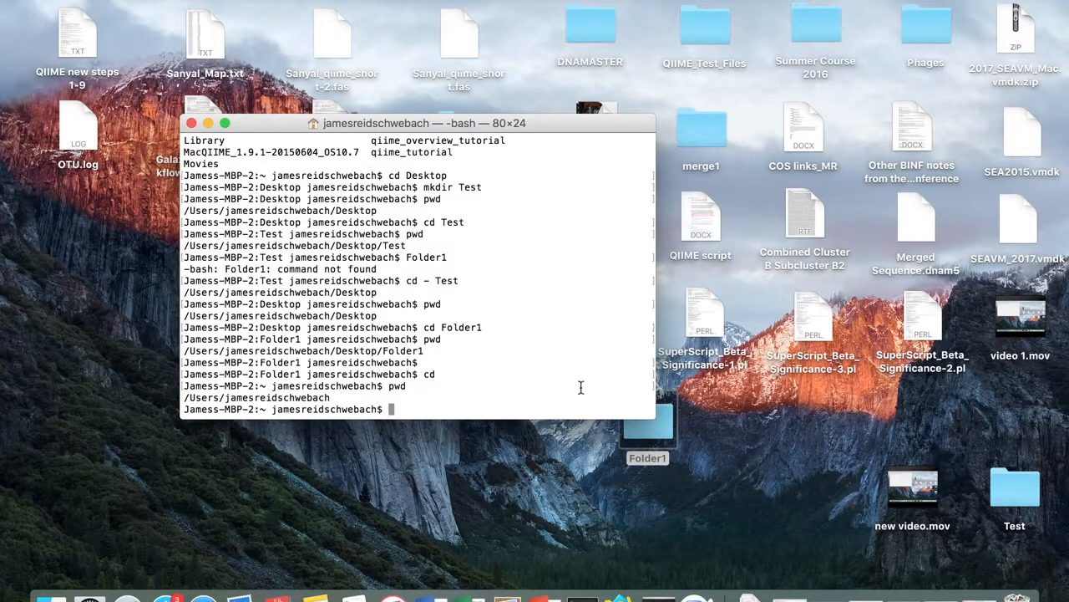
pyautogui.moveTo(769, 420)
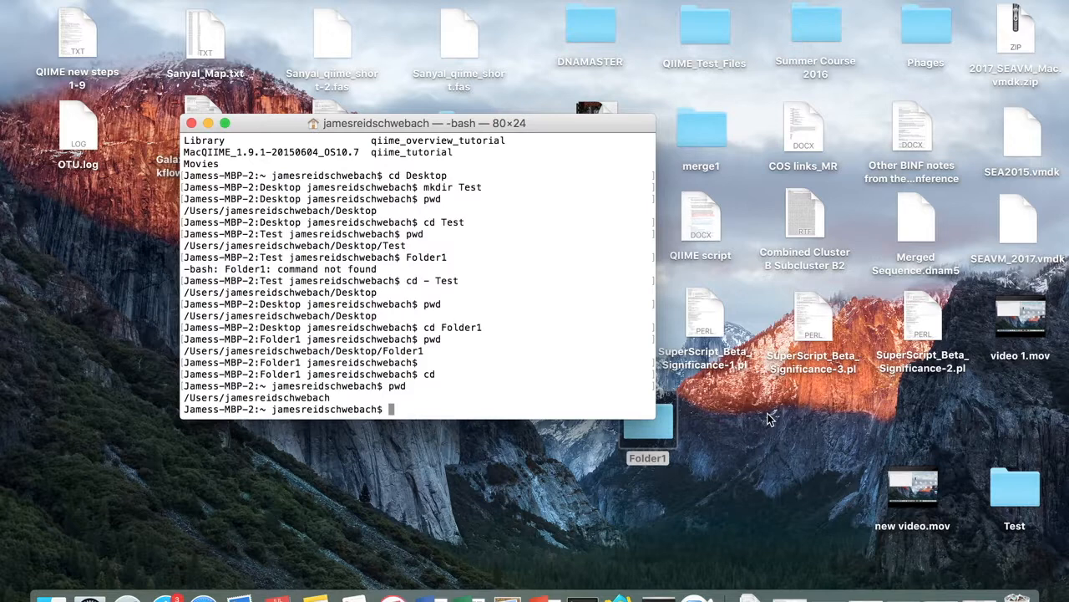